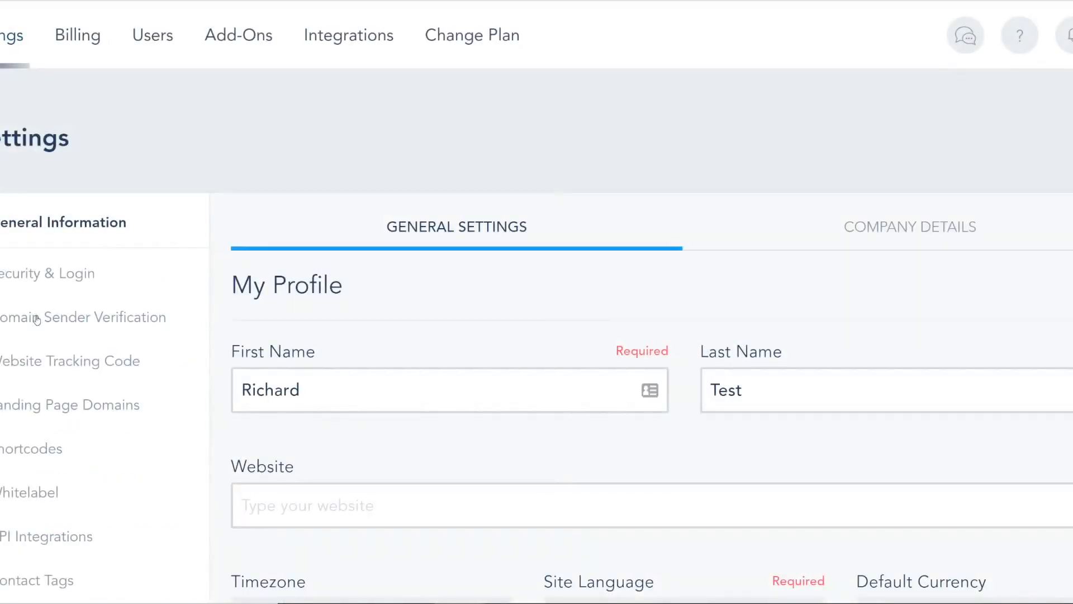
pyautogui.moveTo(76, 322)
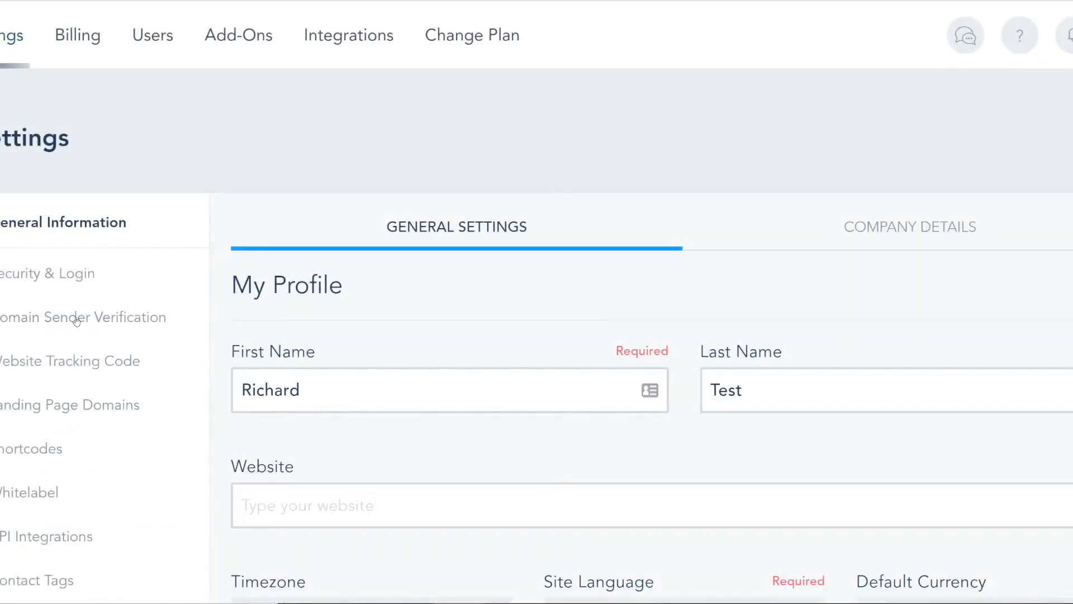
# Step: Open the Domain Sender Verification page from the Settings sidebar
pyautogui.click(89, 317)
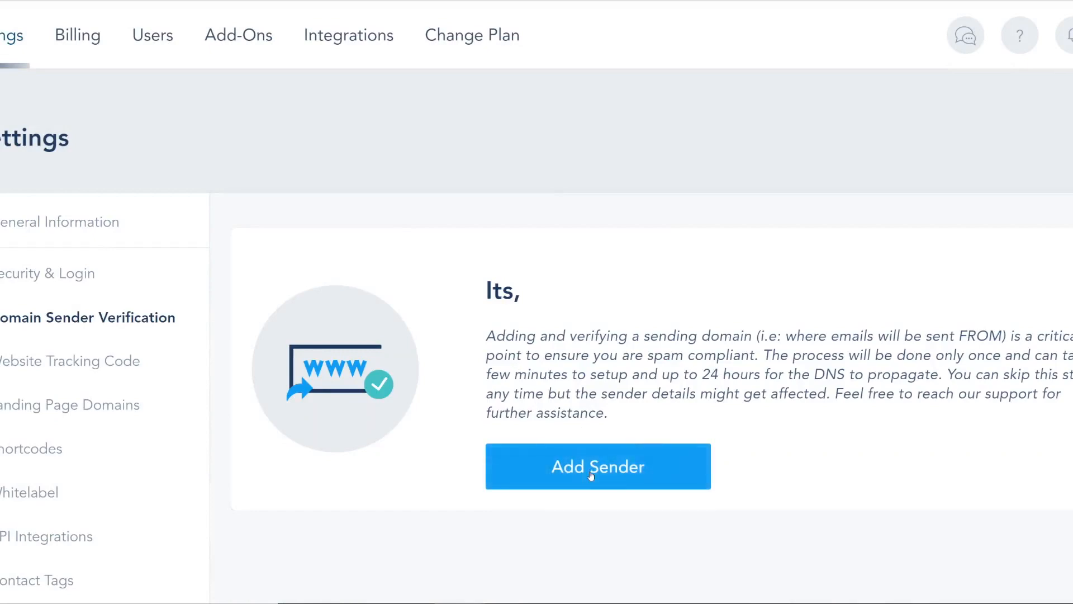
# Step: Add a new sender and enter leadbuffer.com as the domain name
pyautogui.click(597, 466)
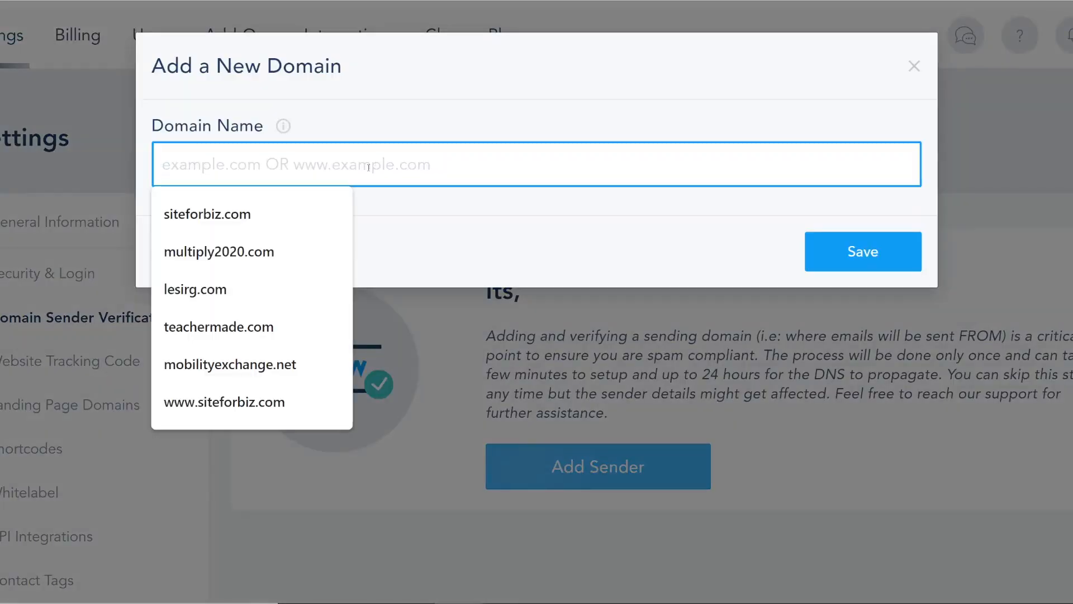
pyautogui.write('buffer')
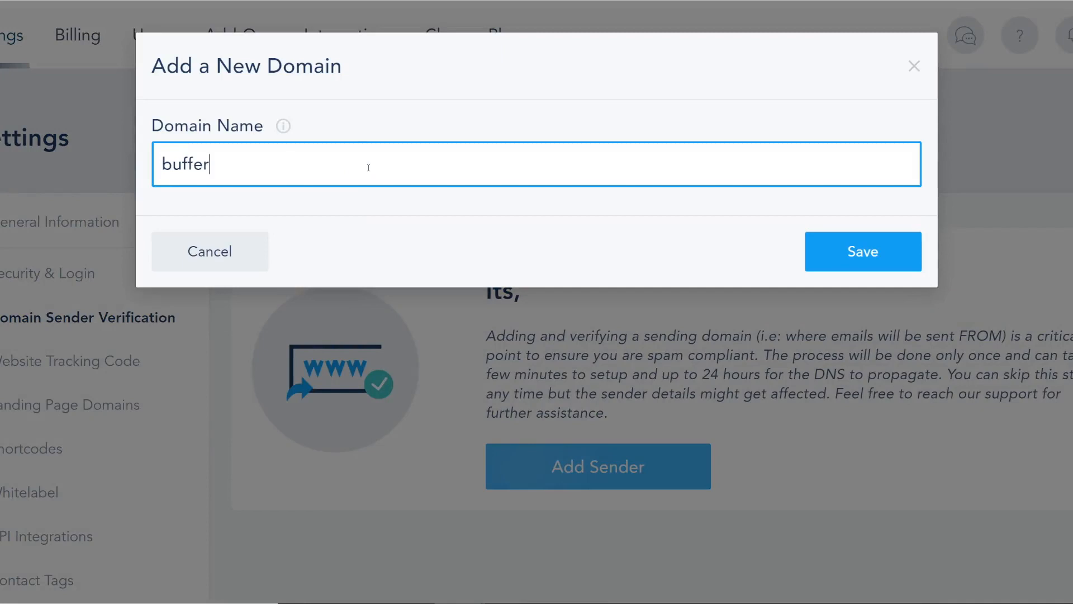
pyautogui.write('leadb')
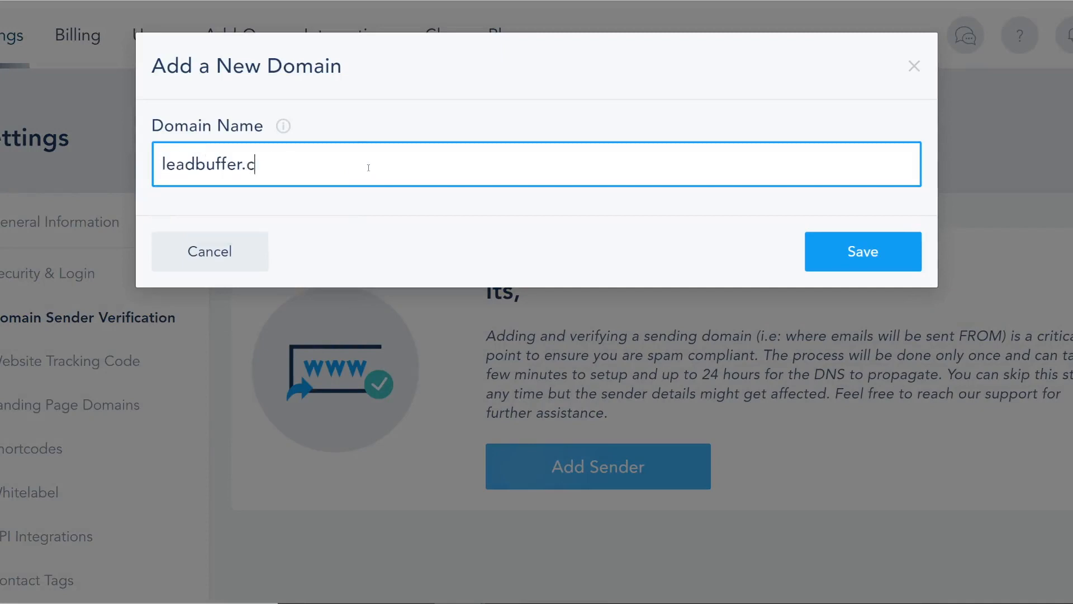
pyautogui.write('om')
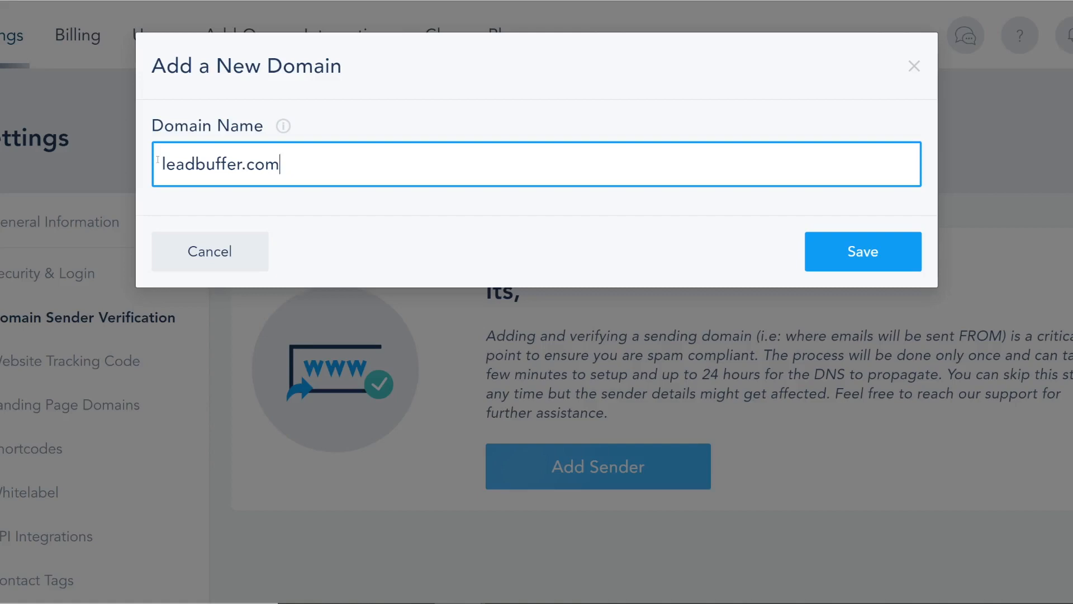
pyautogui.write('marketing')
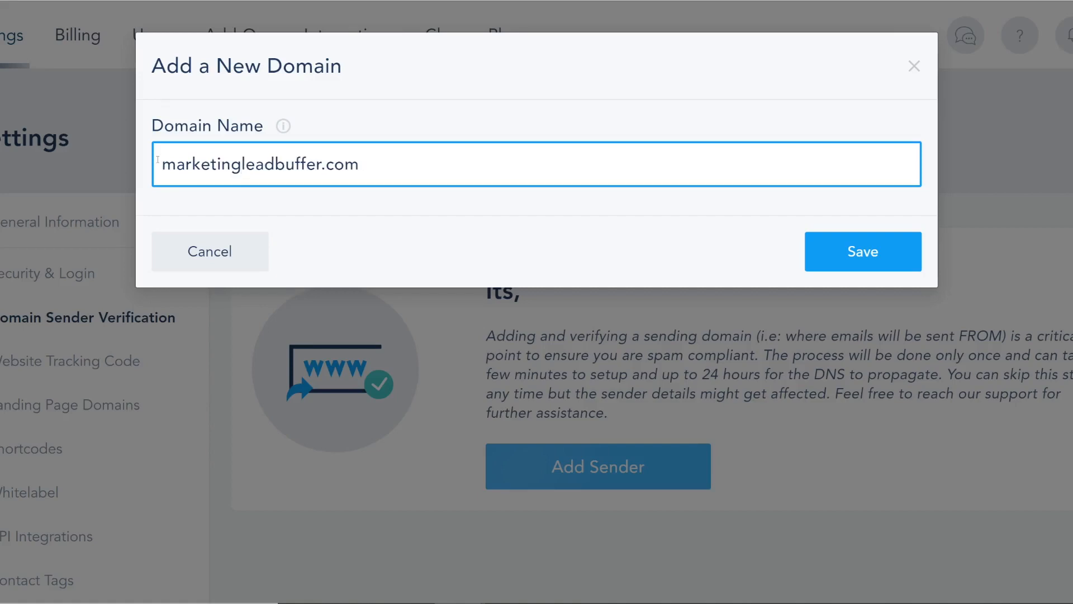
pyautogui.write('send.leadbuffer.com')
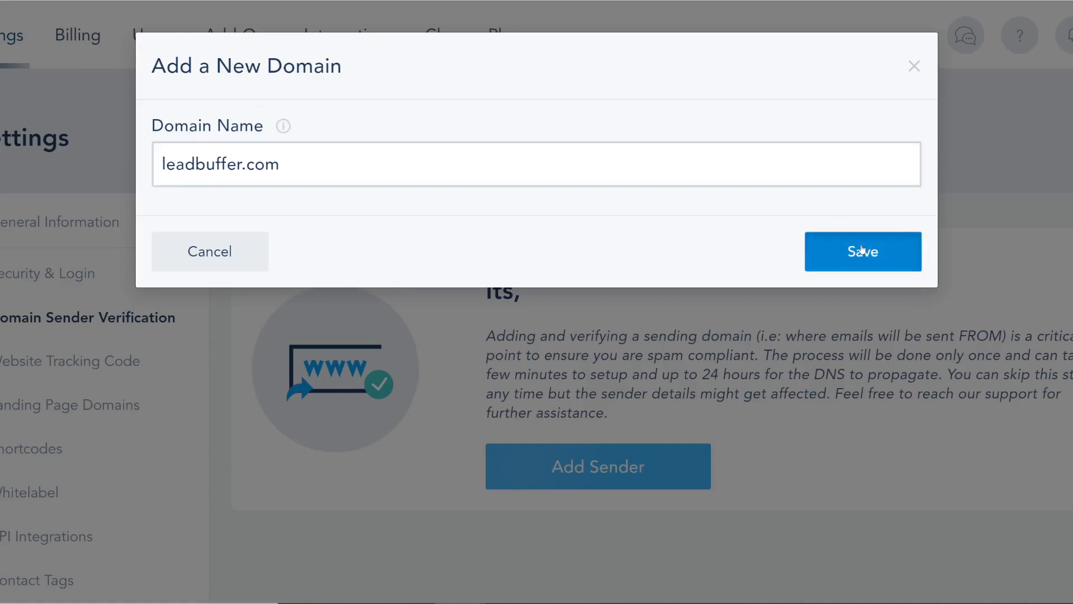
# Step: Save leadbuffer.com as a sender domain and go back to the domain list
pyautogui.click(862, 251)
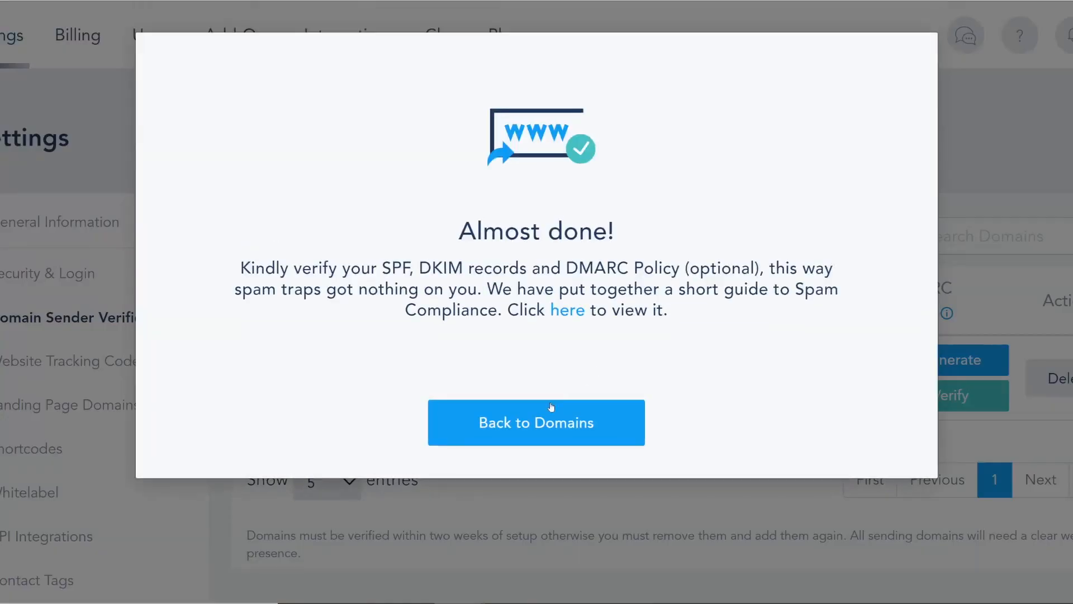
pyautogui.click(536, 422)
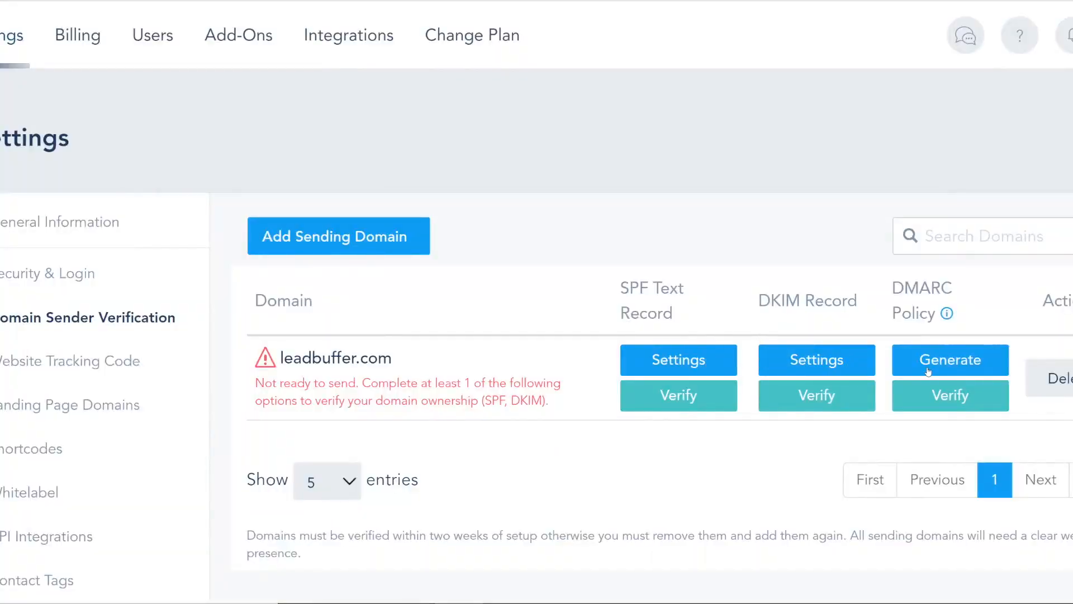
pyautogui.moveTo(646, 317)
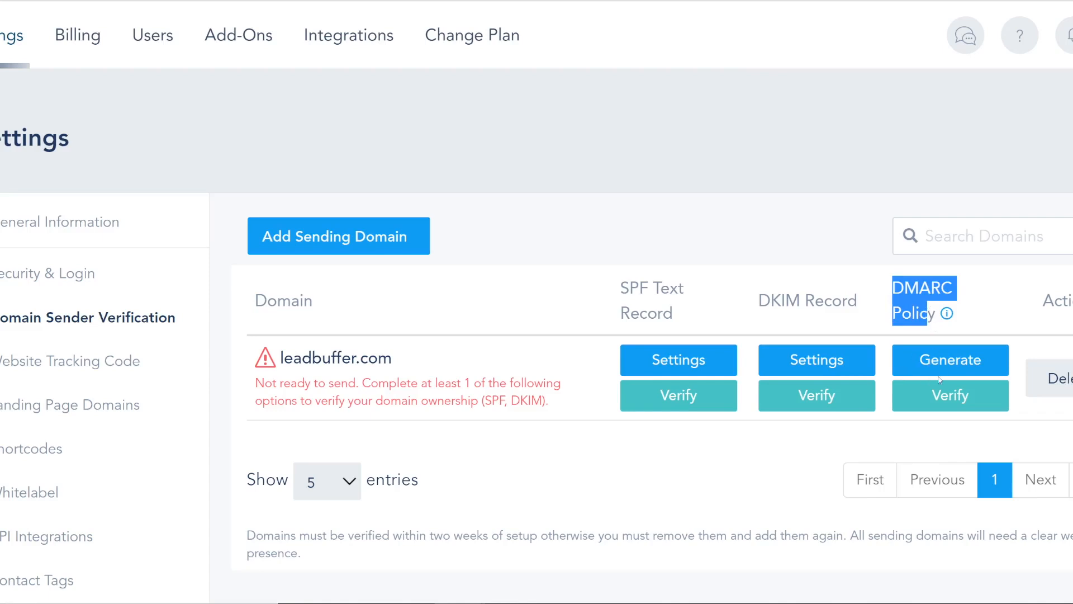
pyautogui.moveTo(947, 313)
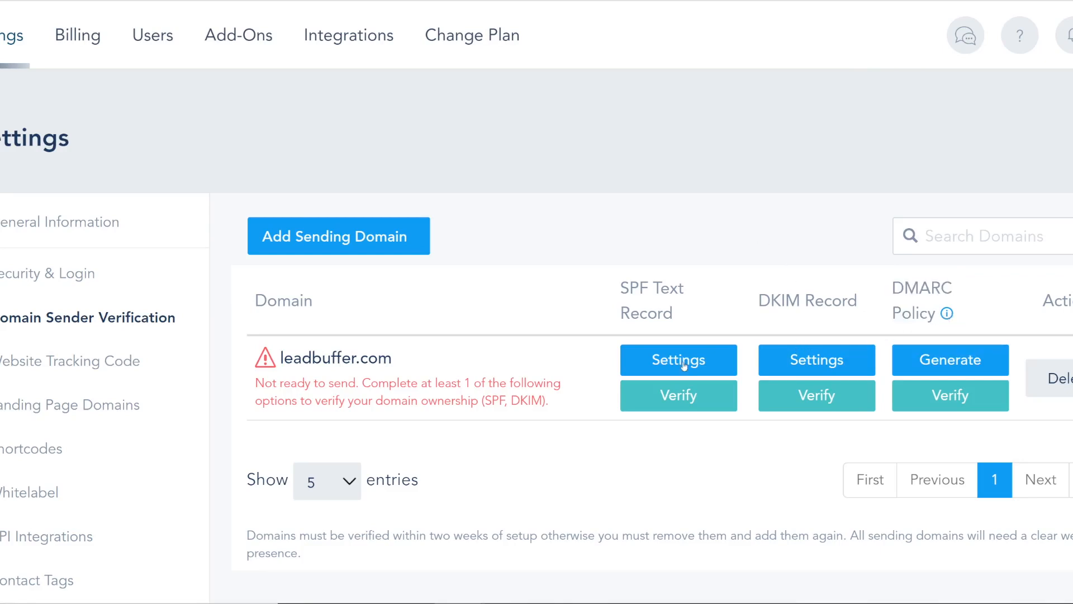
# Step: Show leadbuffer.com's SPF settings and select its TXT hostname and sparkpostmail include value
pyautogui.click(678, 360)
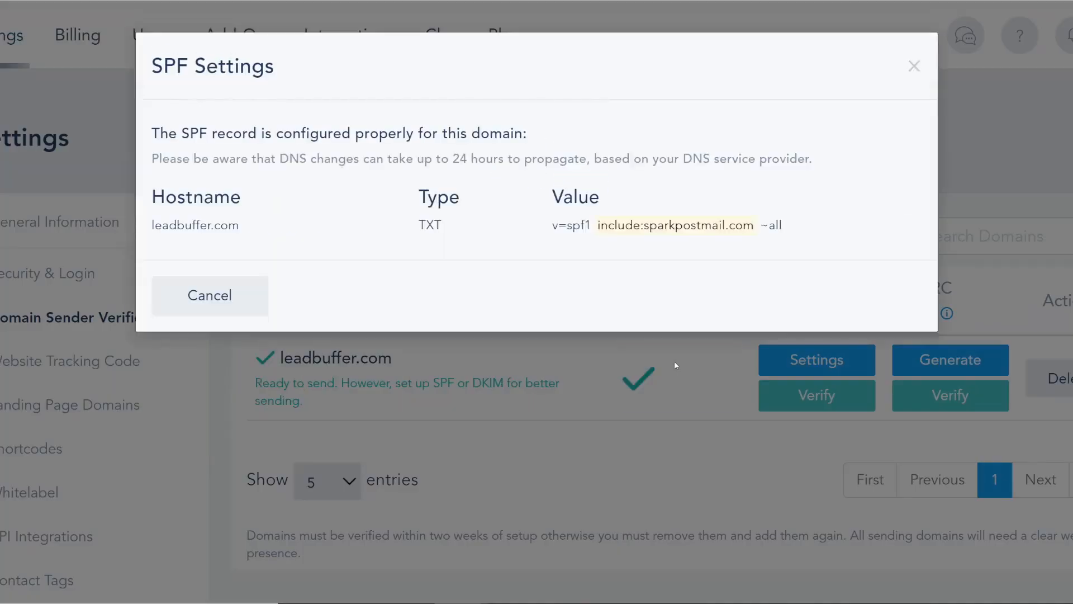
pyautogui.moveTo(418, 197); pyautogui.dragTo(595, 225)
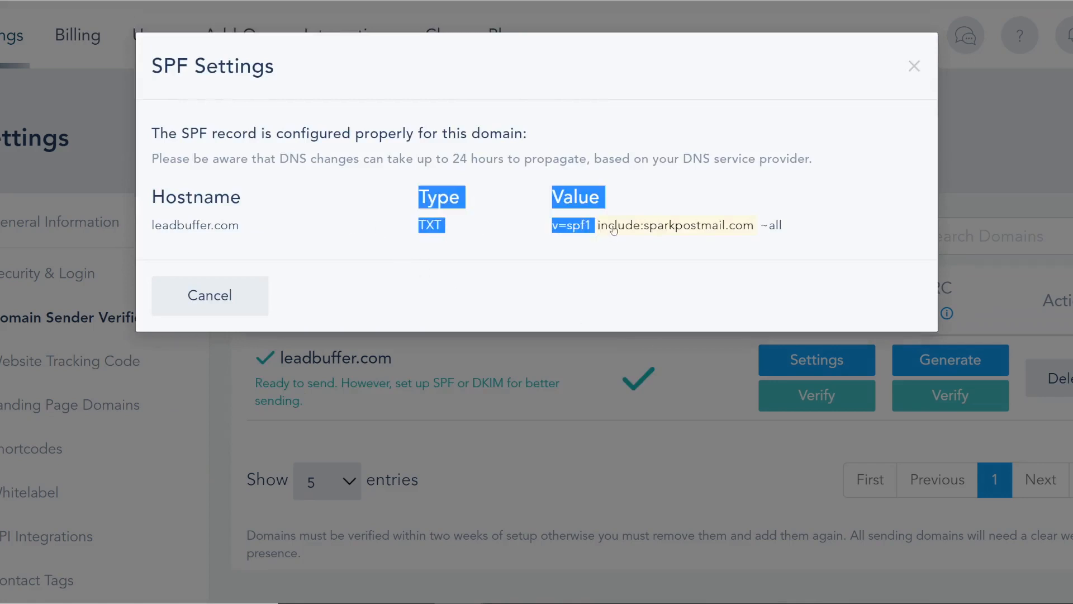
pyautogui.click(303, 219)
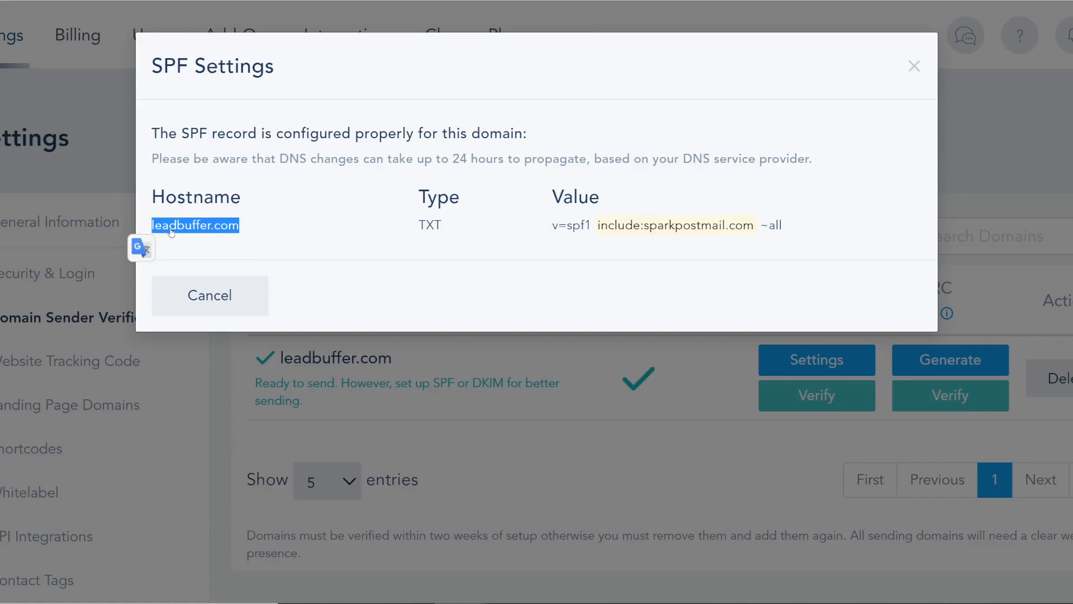
pyautogui.moveTo(254, 245)
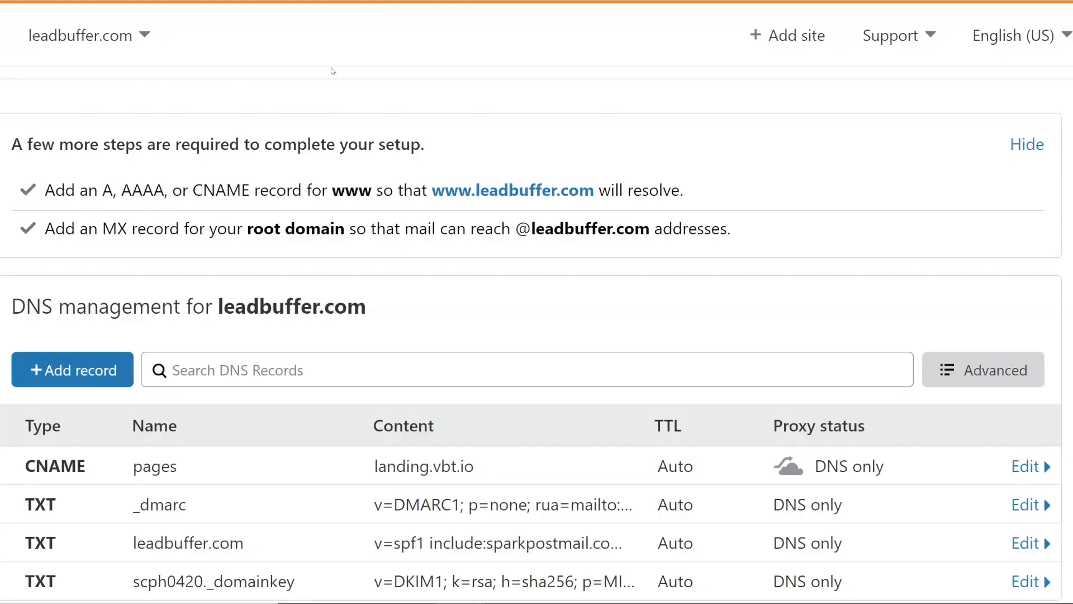
# Step: Open Cloudflare's leadbuffer.com SPF TXT record to check its spf1 content
pyautogui.click(1026, 144)
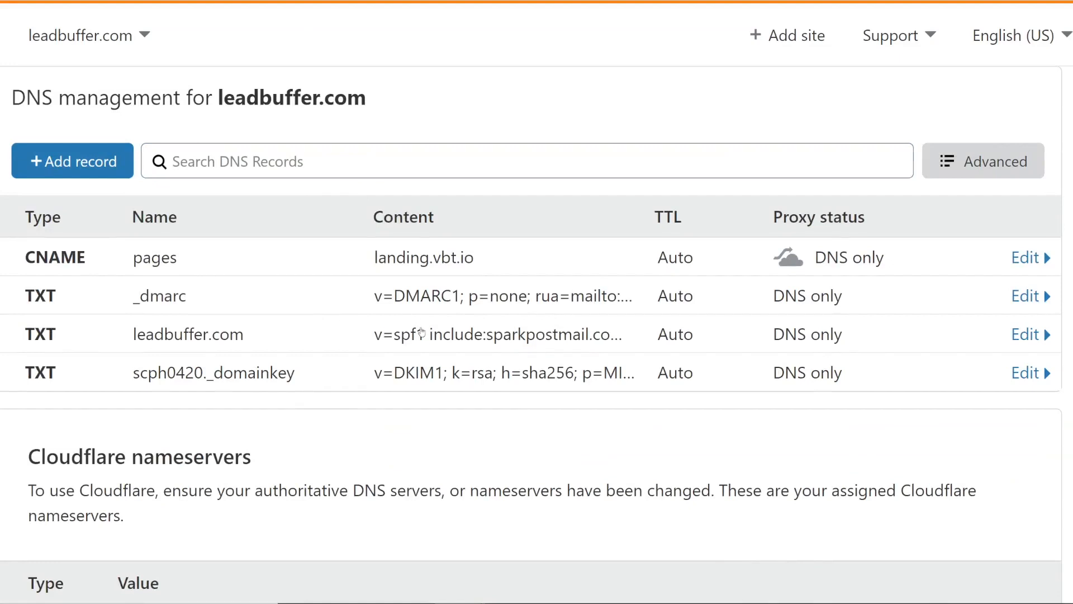
pyautogui.doubleClick(406, 334)
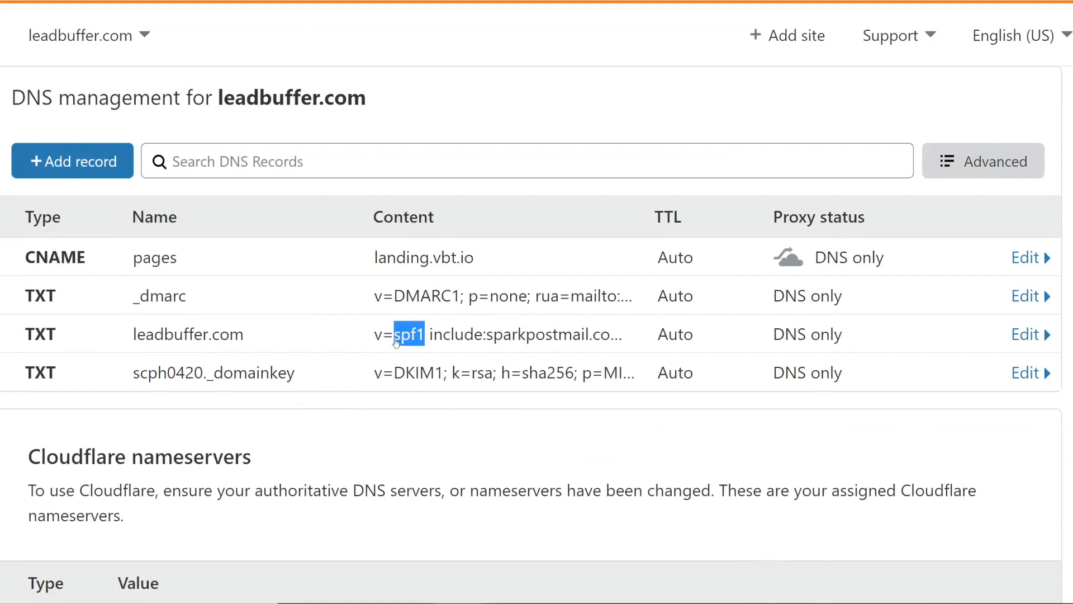
pyautogui.click(1027, 334)
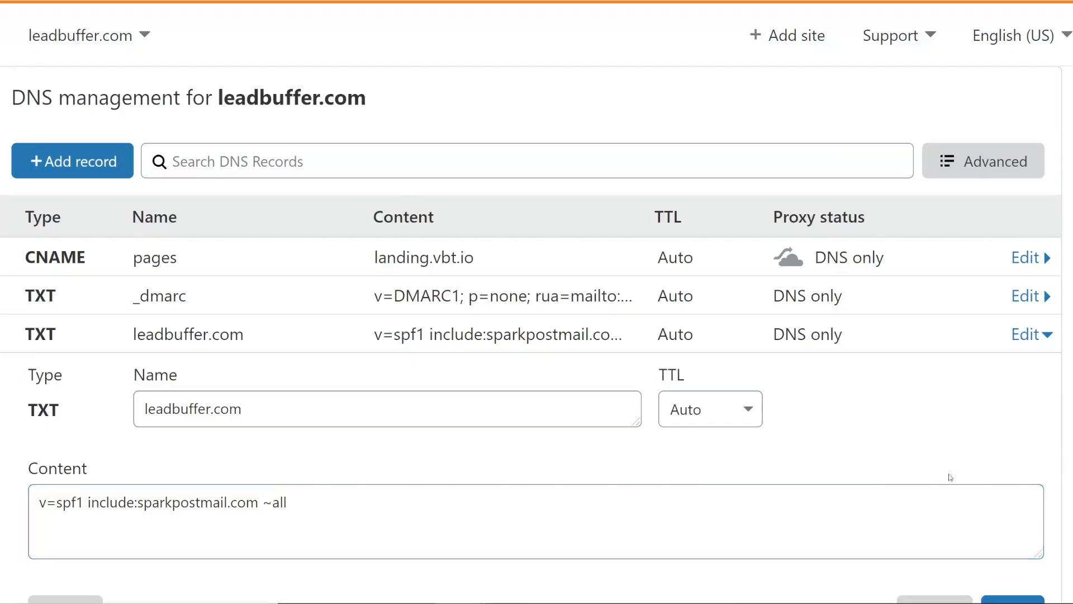
pyautogui.scroll(-3)
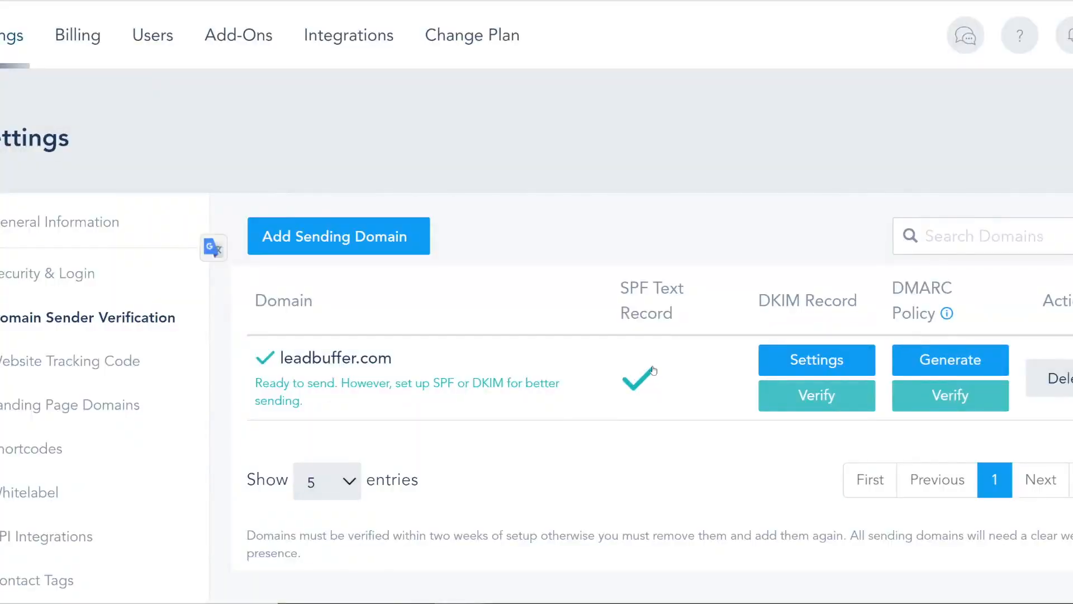
pyautogui.moveTo(836, 349)
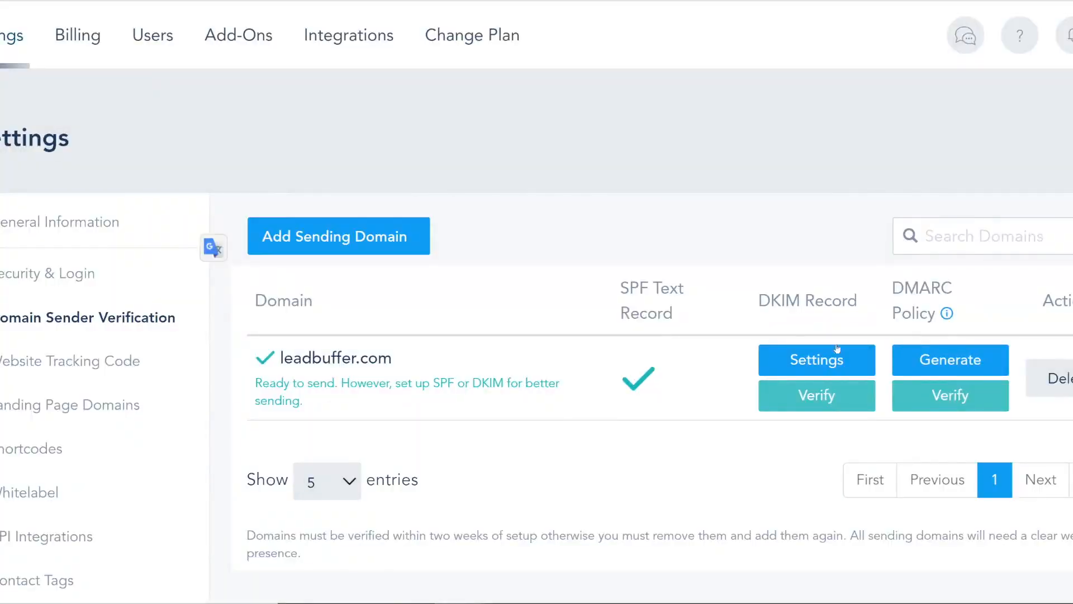
# Step: Show leadbuffer.com's DKIM settings and copy the domainkey hostname
pyautogui.doubleClick(807, 301)
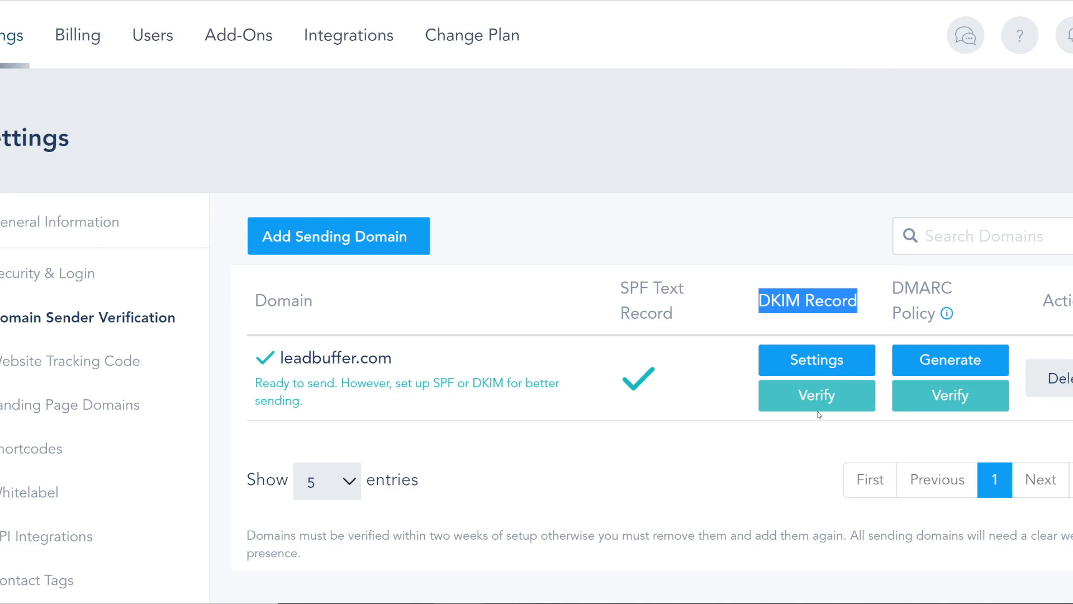
pyautogui.click(816, 360)
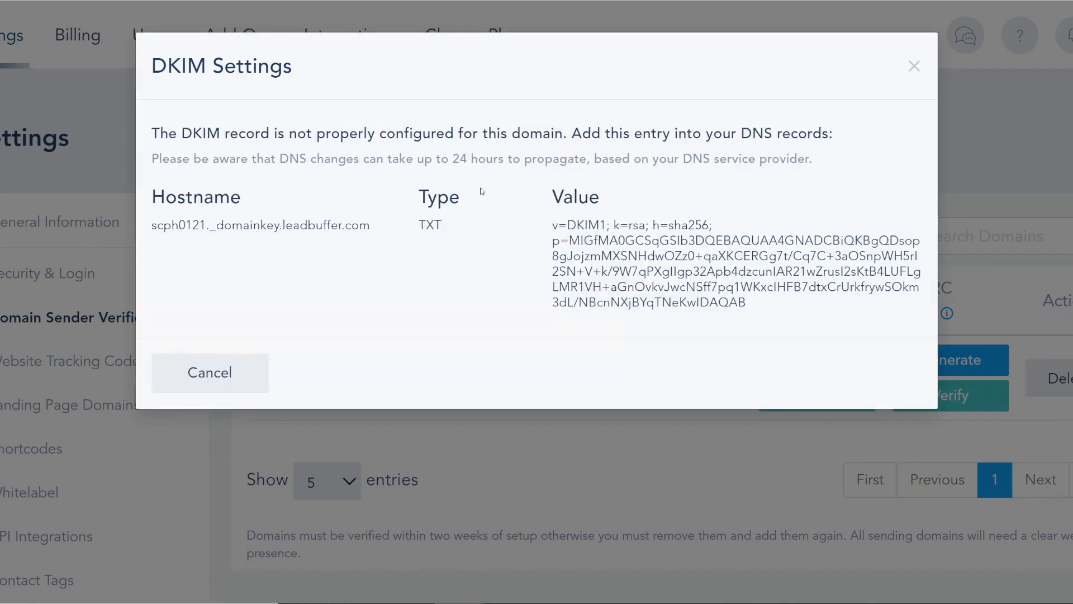
pyautogui.click(260, 225)
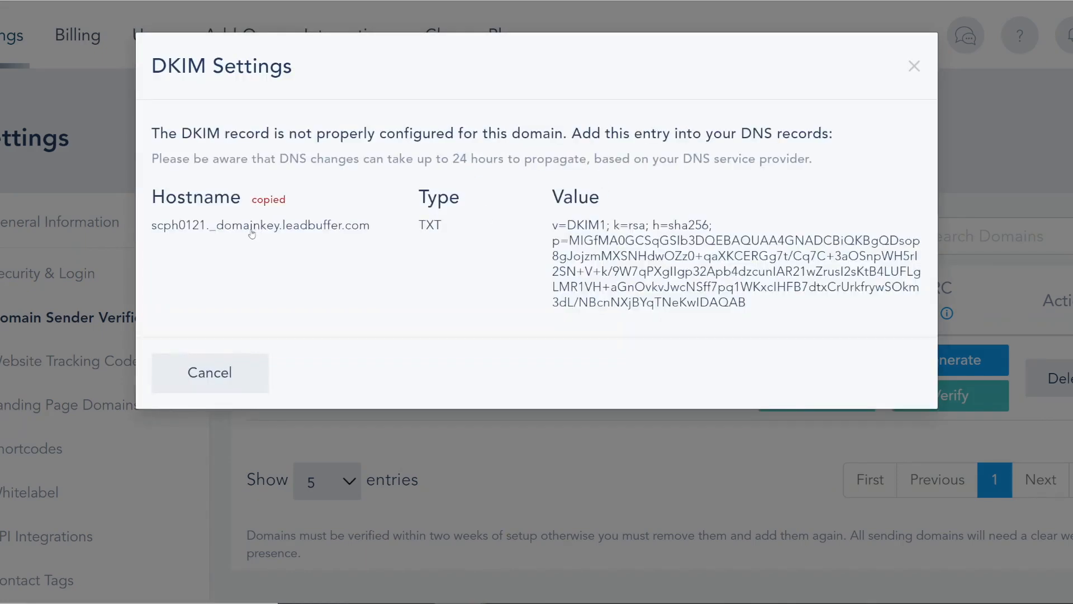
pyautogui.click(259, 224)
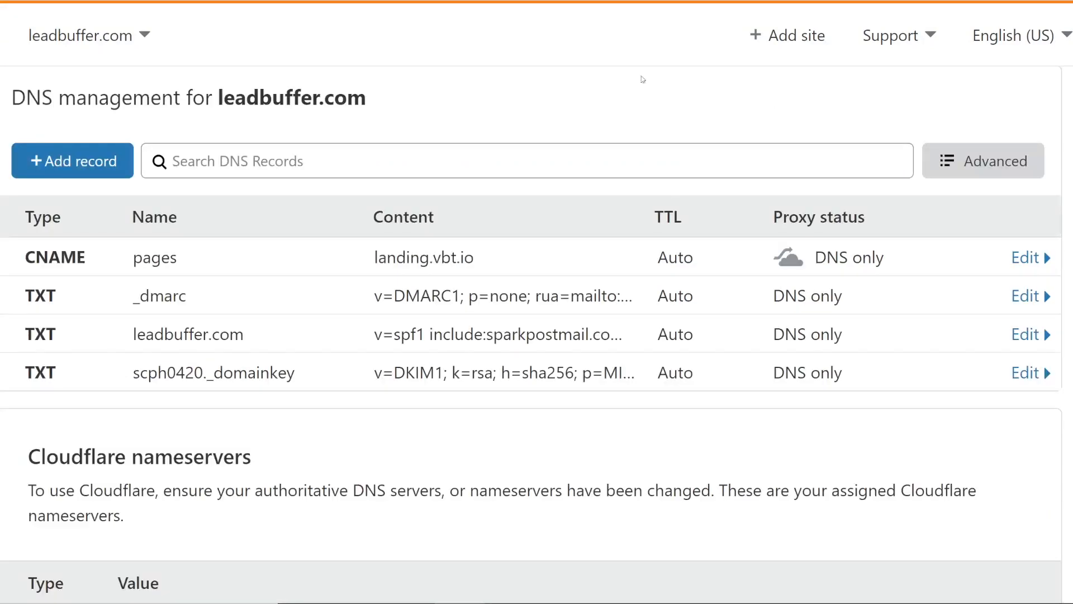
# Step: Create a TXT record named scph0121._domainkey and paste in the DKIM key
pyautogui.click(73, 161)
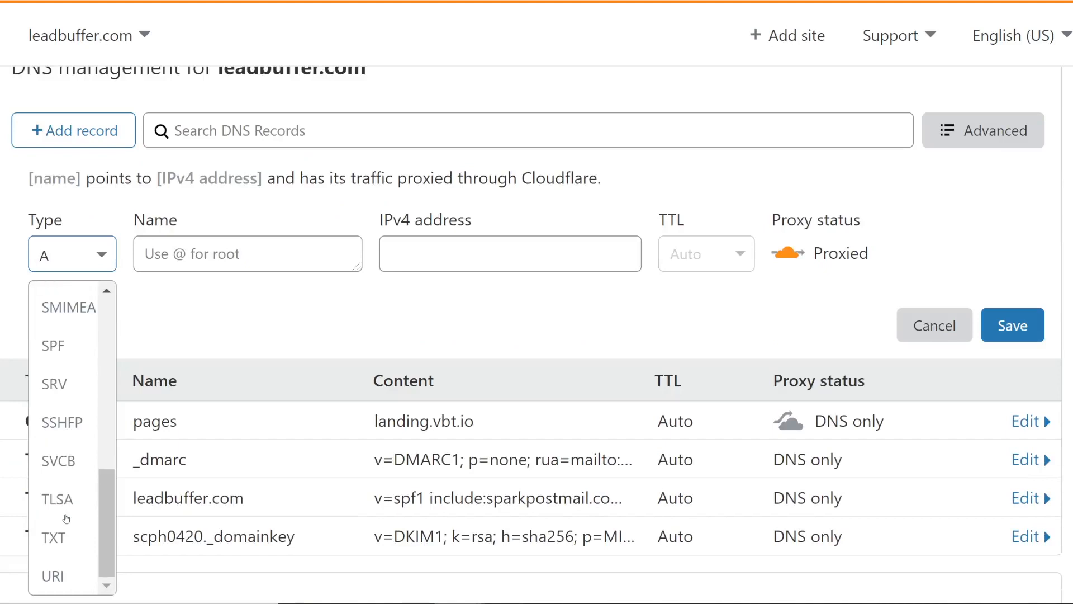
pyautogui.click(53, 538)
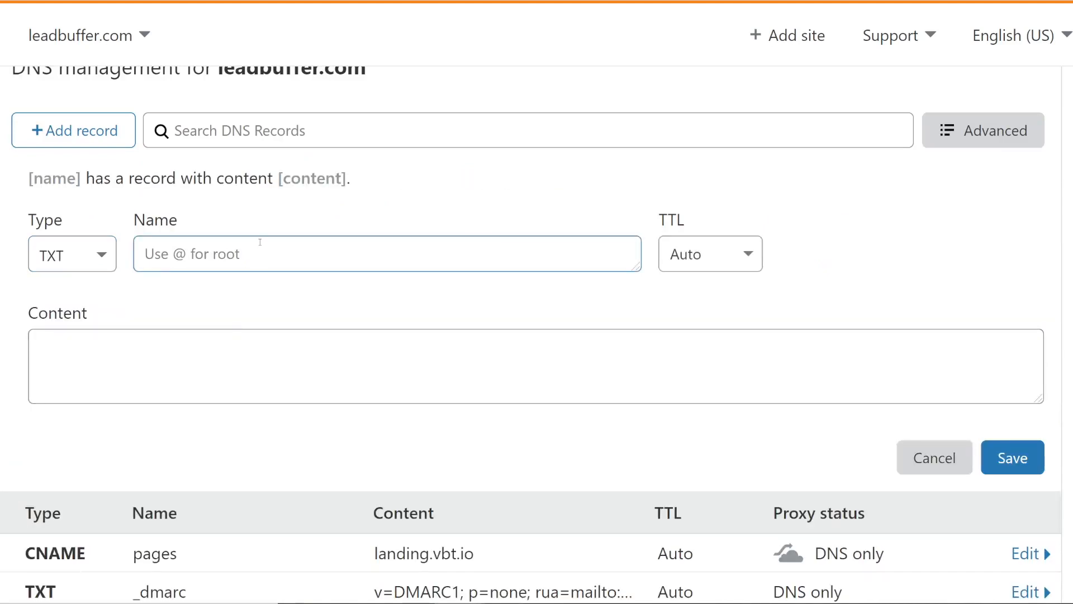
pyautogui.write('scph0121._domainkey.leadbuffer.com')
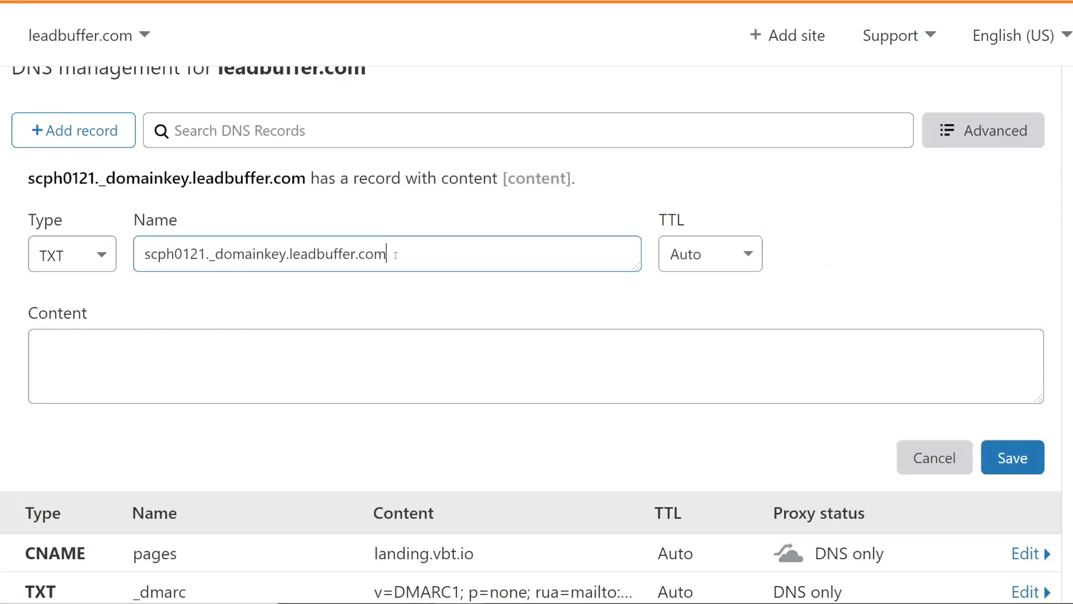
pyautogui.doubleClick(339, 254)
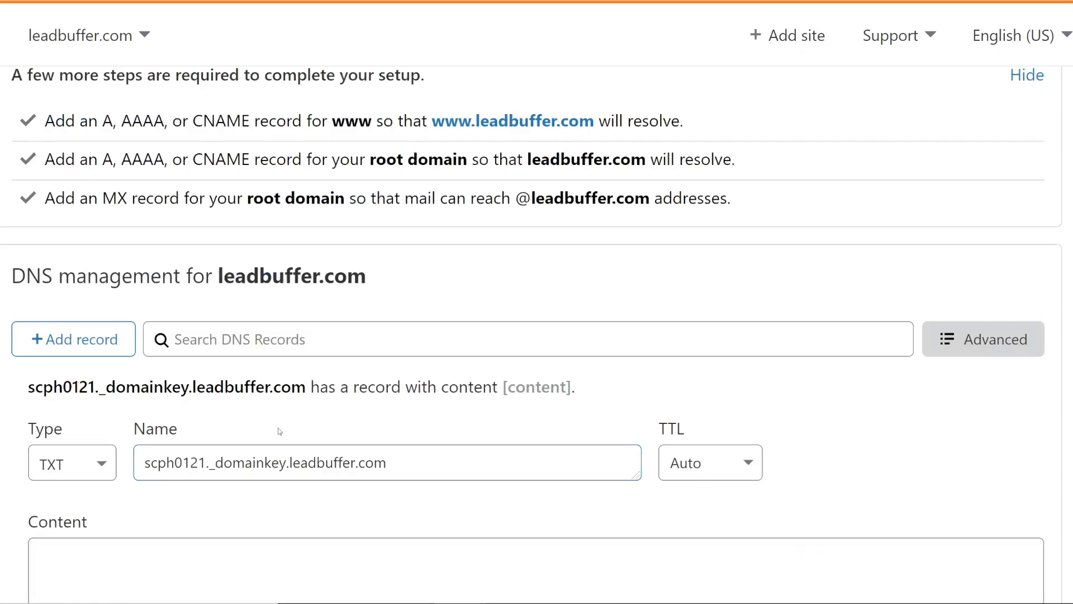
pyautogui.scroll(-3)
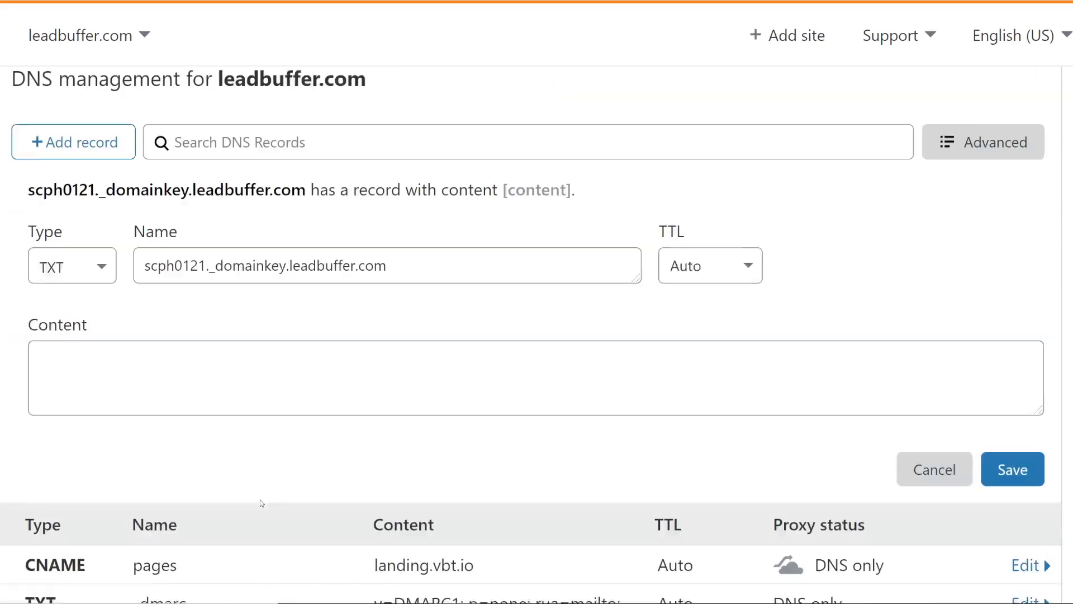
pyautogui.scroll(-3)
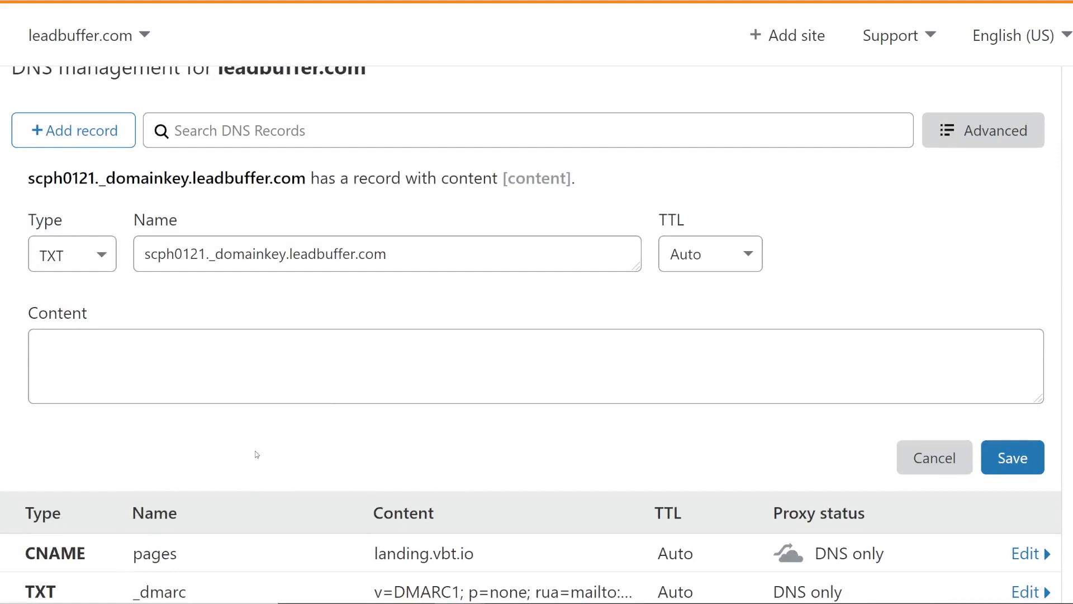
pyautogui.doubleClick(336, 253)
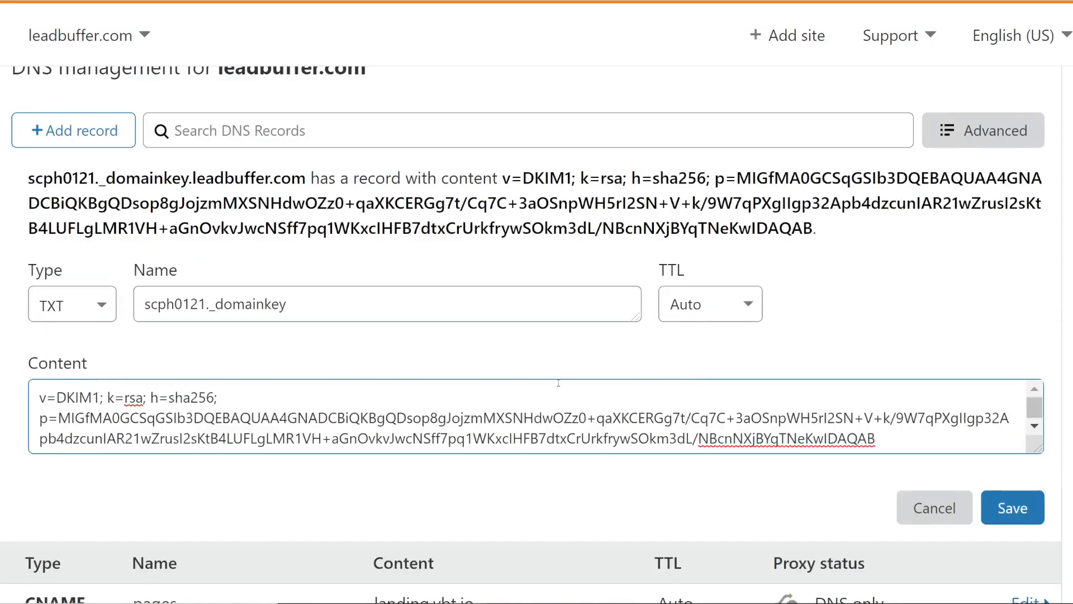
pyautogui.scroll(-3)
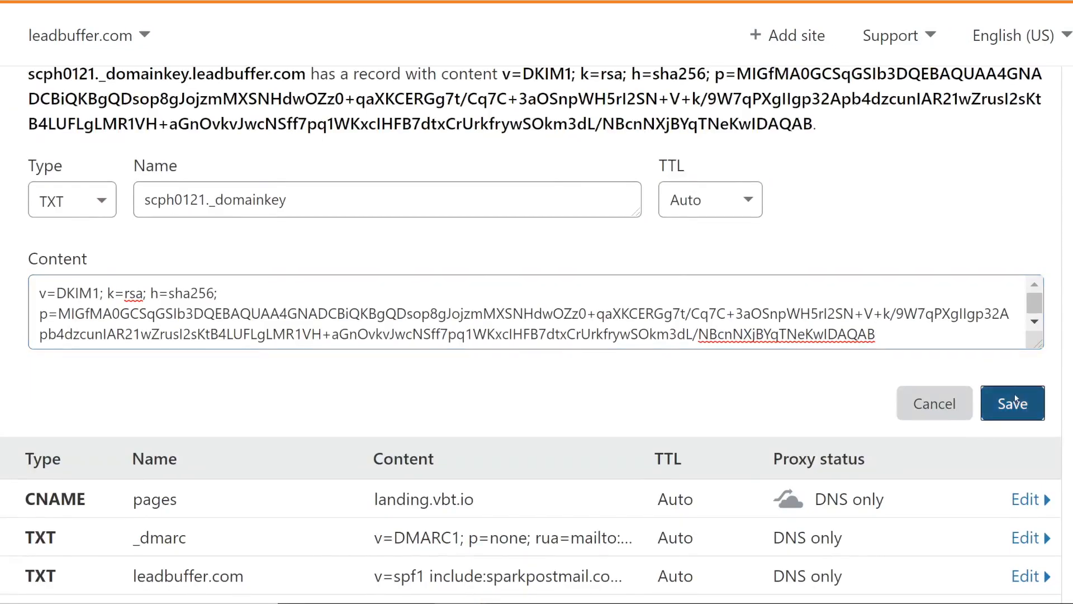
# Step: Save the scph0121._domainkey DKIM TXT record in Cloudflare
pyautogui.click(1013, 403)
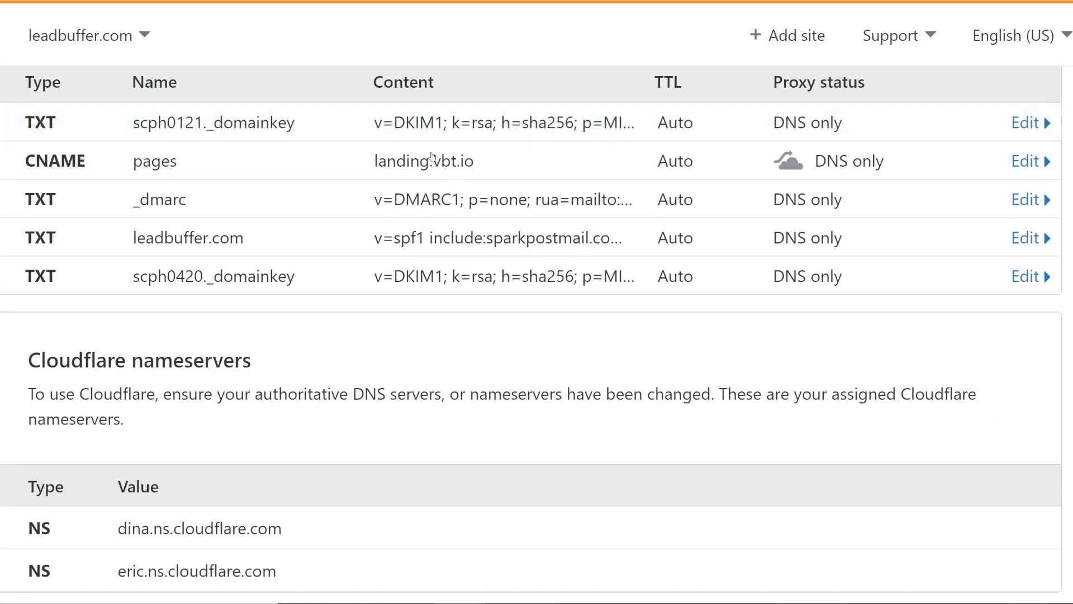
pyautogui.moveTo(457, 277)
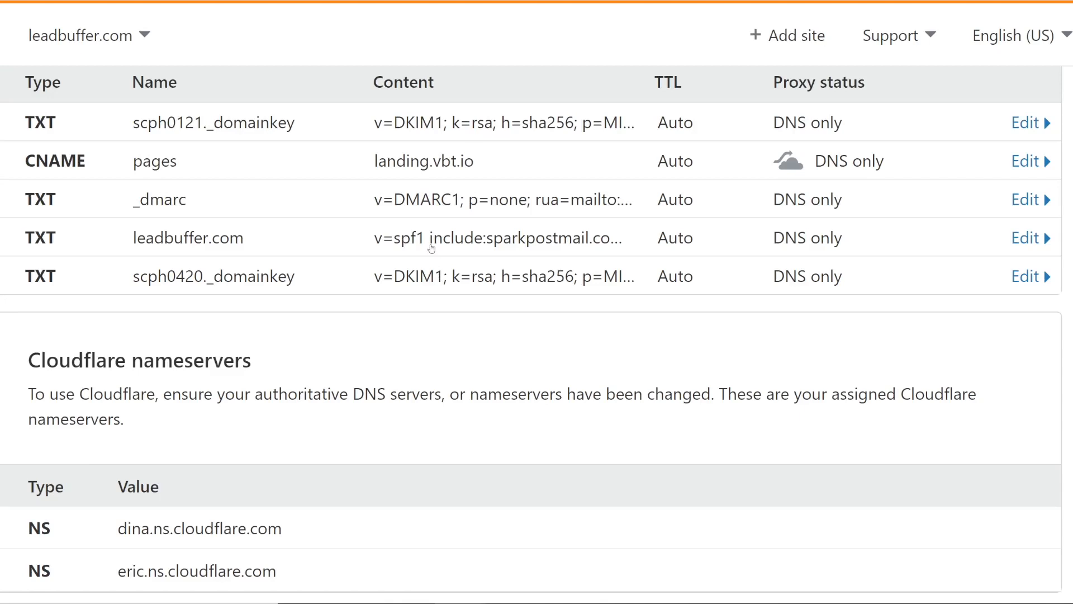
pyautogui.moveTo(947, 290)
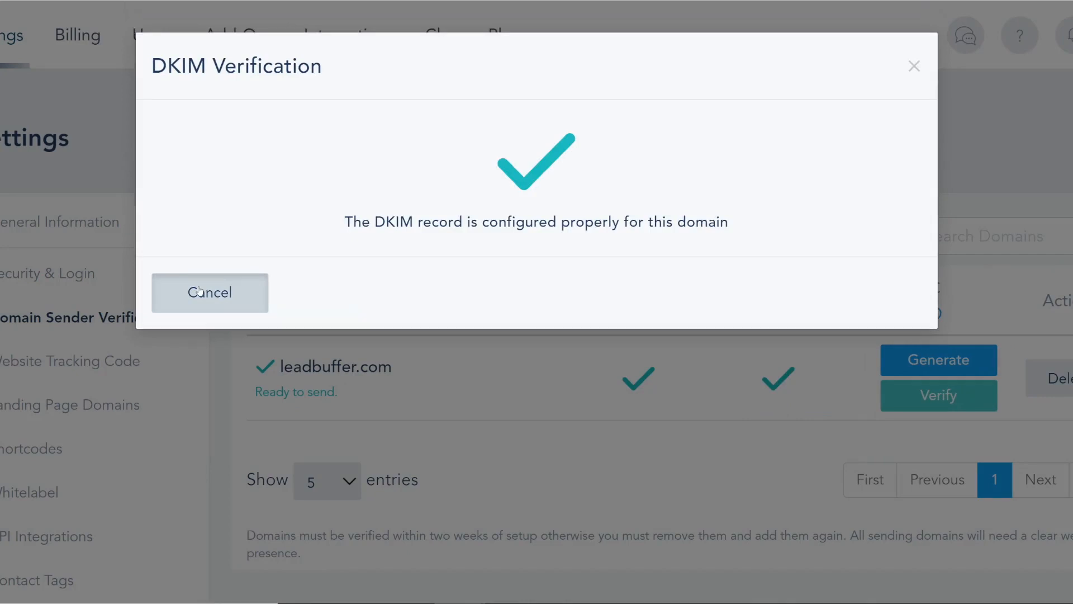
# Step: Dismiss VBOUT's DKIM verification message confirming the record is configured properly
pyautogui.click(210, 292)
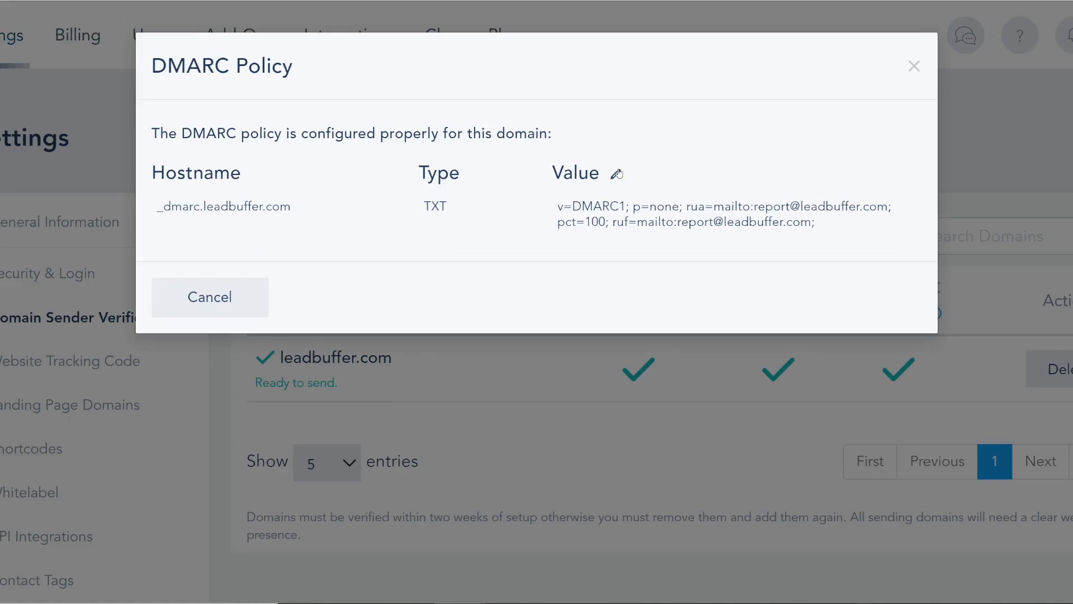
# Step: Change leadbuffer.com's DMARC policy type from None to Quarantine
pyautogui.click(616, 173)
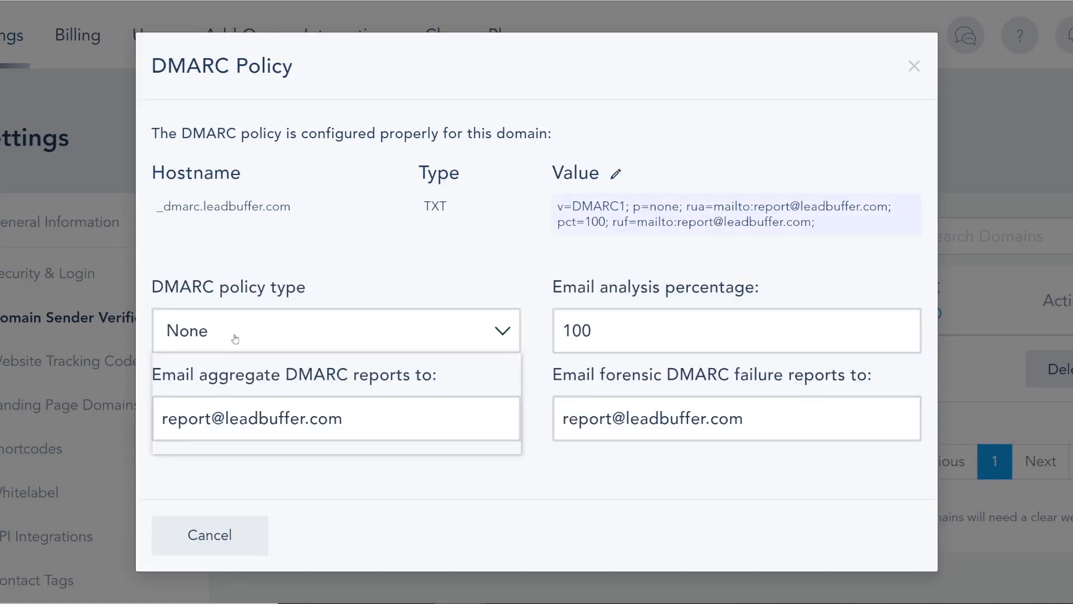
pyautogui.click(336, 330)
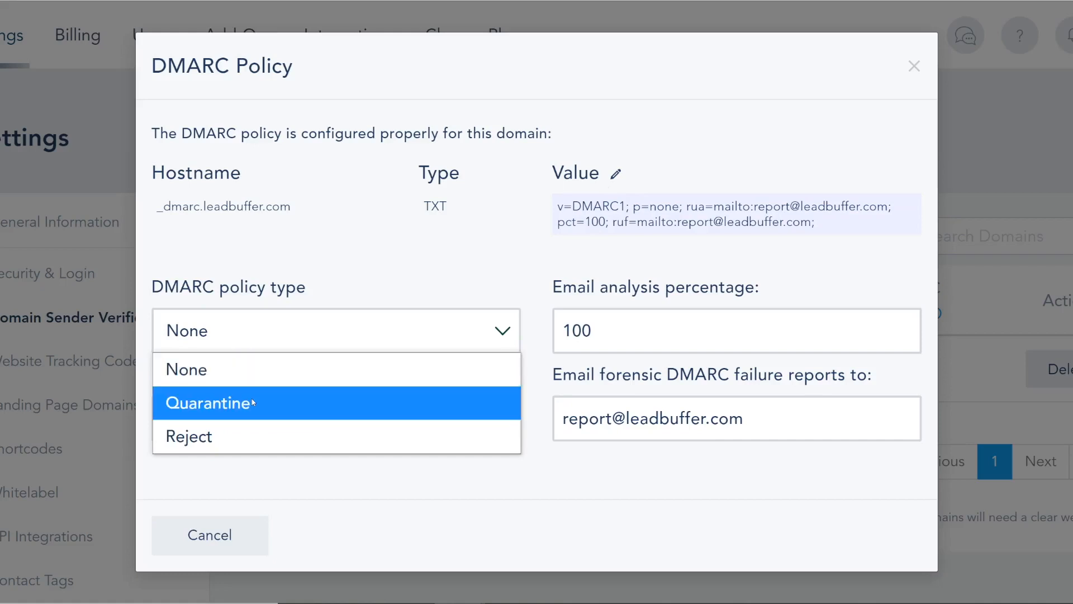
pyautogui.moveTo(307, 425)
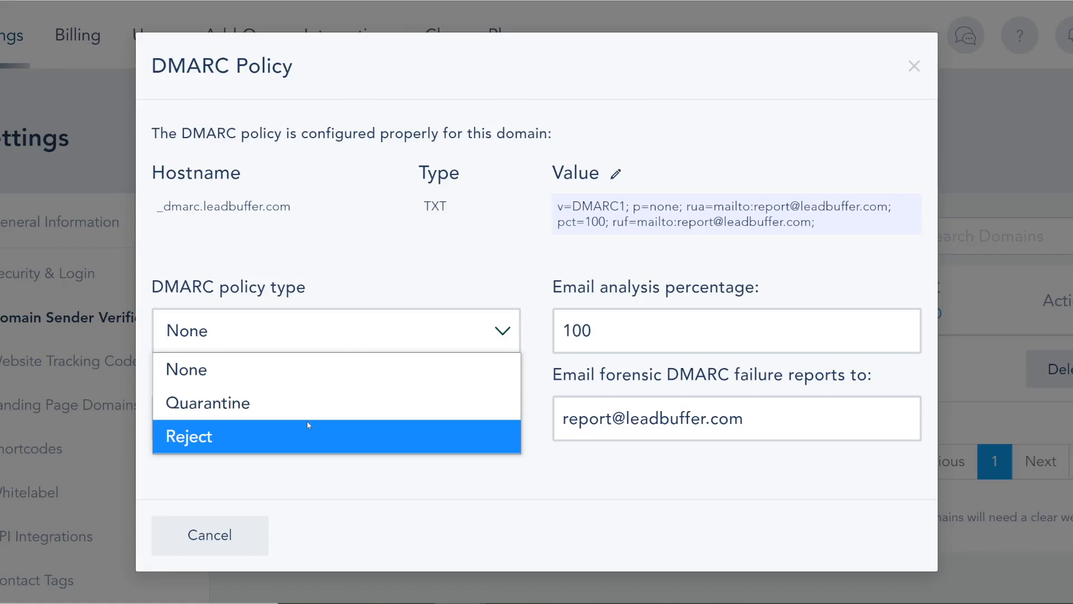
pyautogui.moveTo(287, 370)
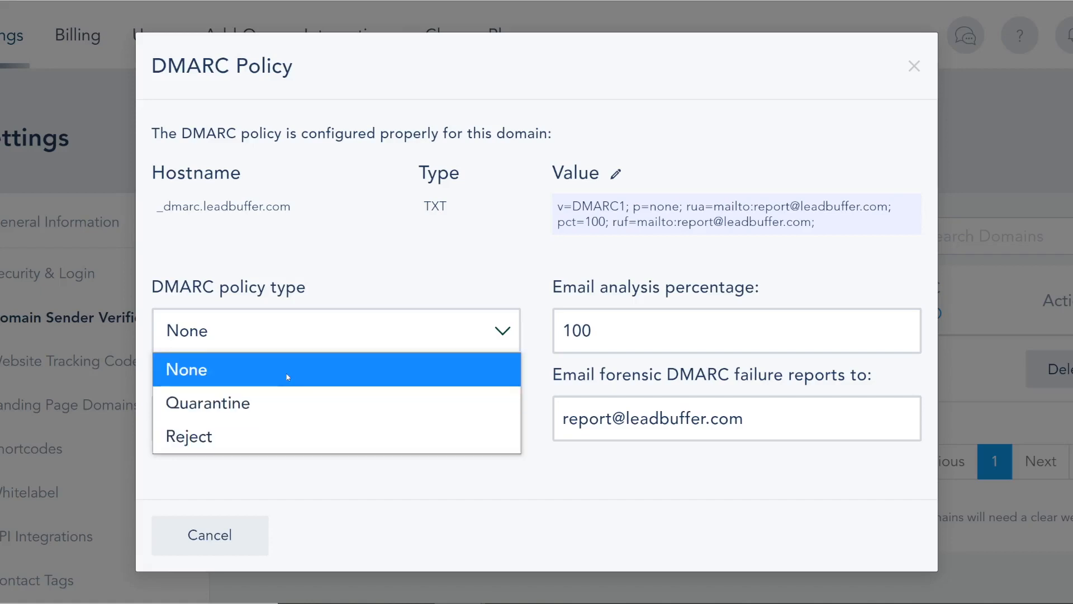
pyautogui.moveTo(284, 410)
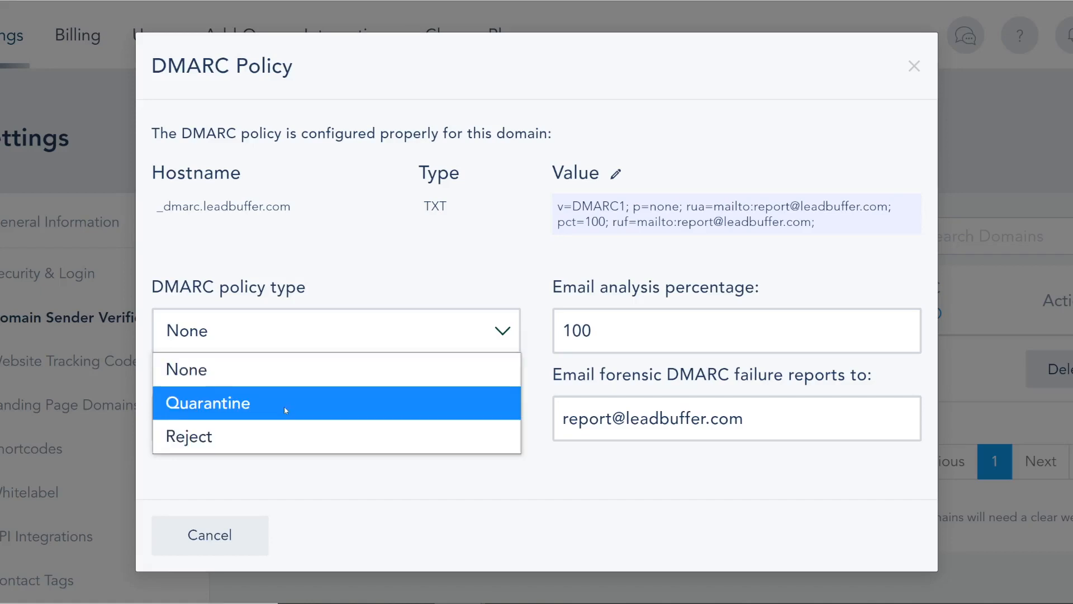
pyautogui.click(208, 402)
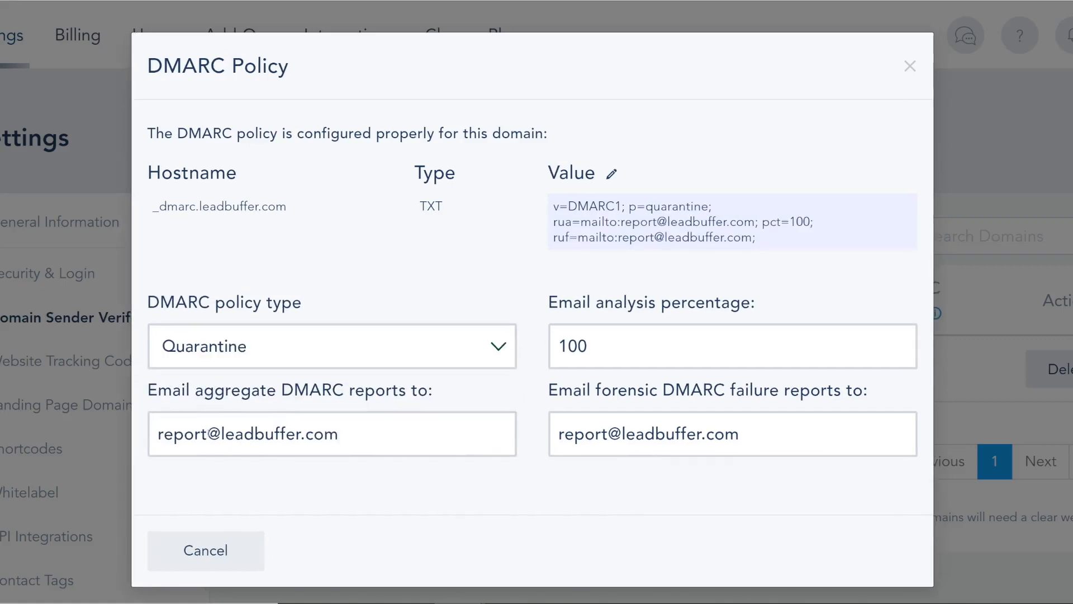
# Step: Review the forensic and aggregate report addresses, then close the DMARC dialog
pyautogui.doubleClick(180, 434)
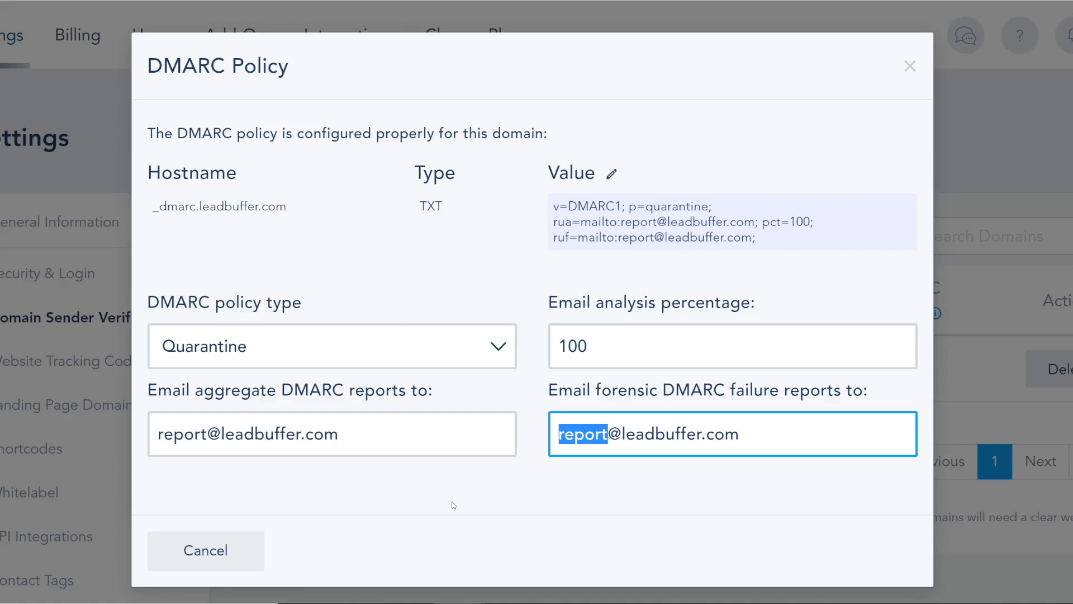
pyautogui.moveTo(298, 311)
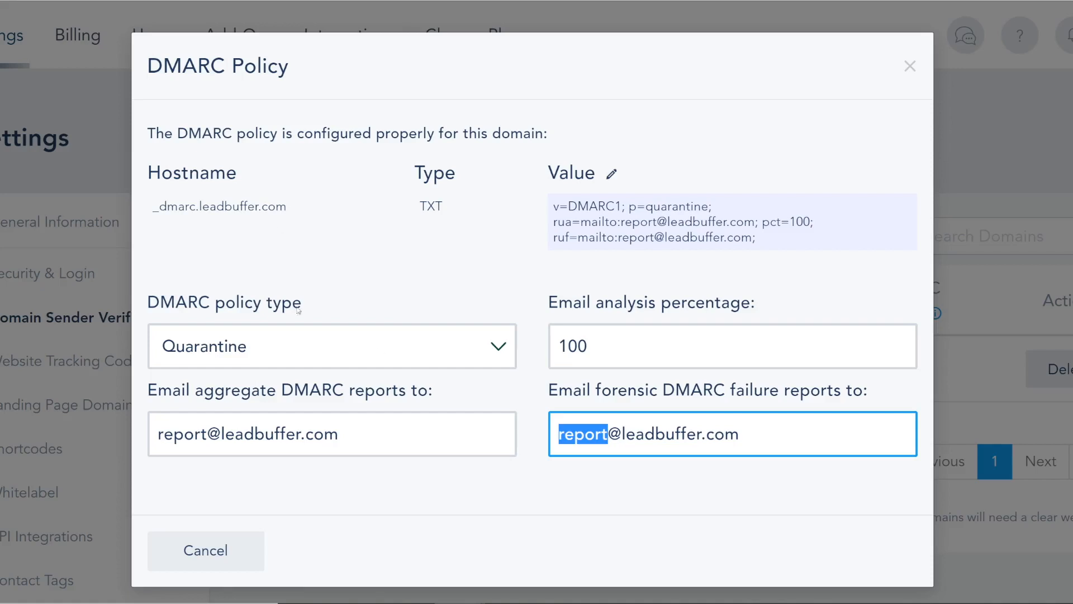
pyautogui.click(332, 434)
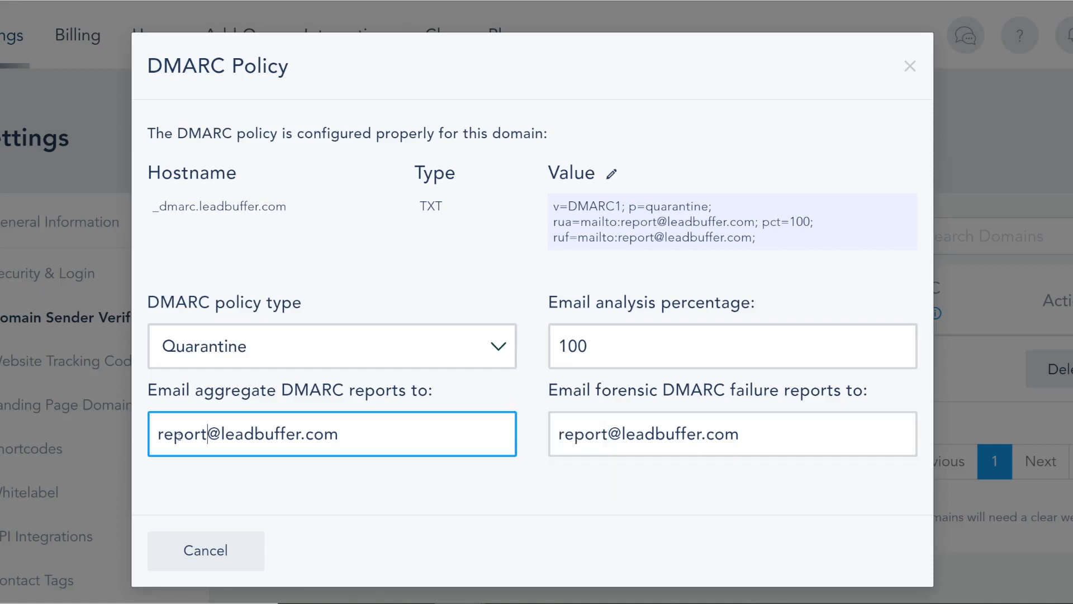
pyautogui.doubleClick(182, 433)
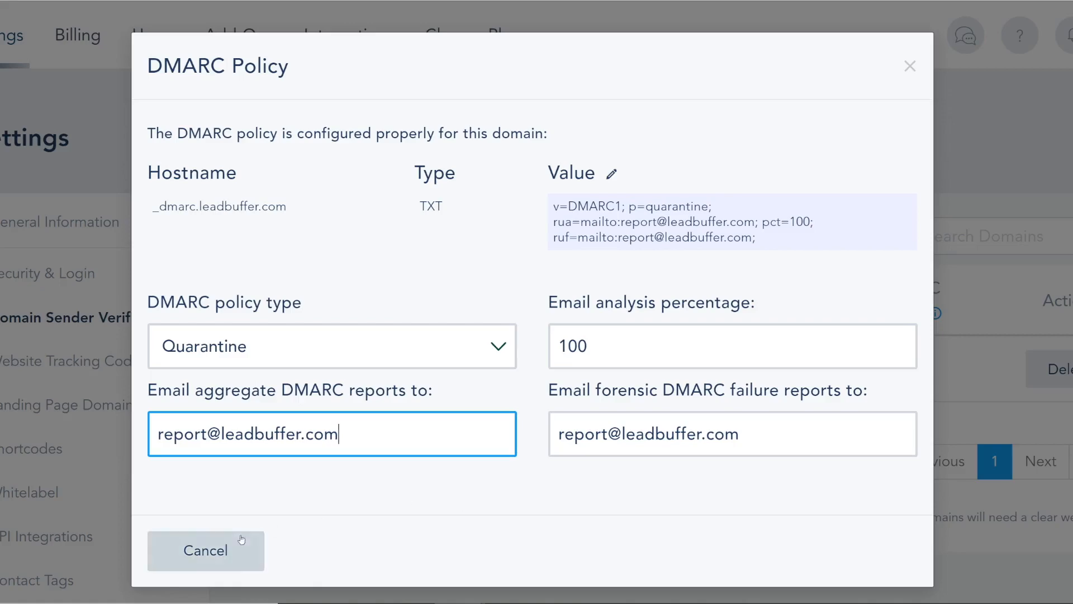
pyautogui.click(206, 550)
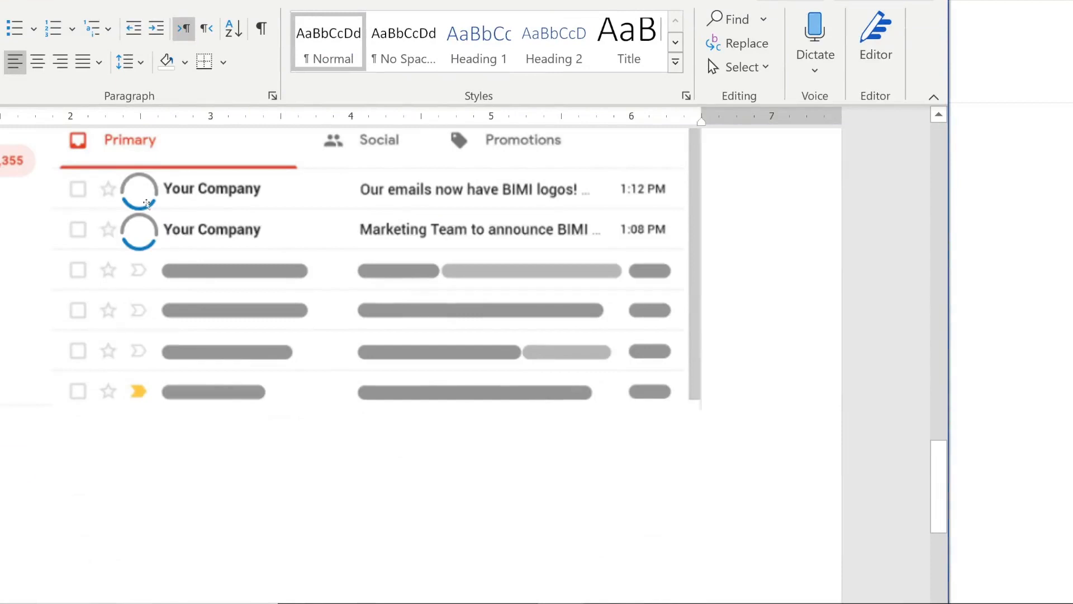
pyautogui.moveTo(288, 140)
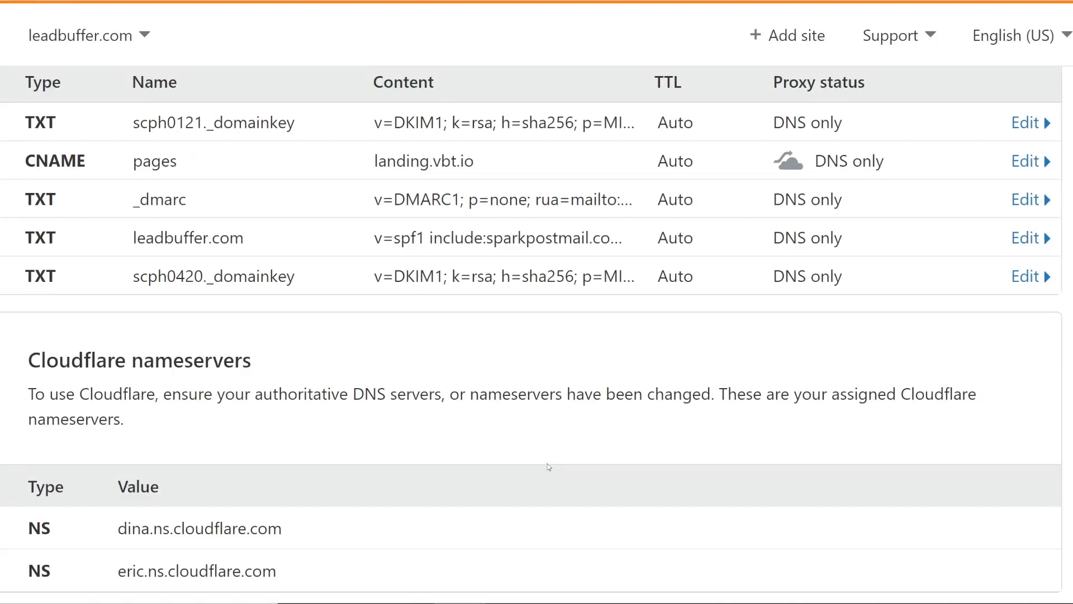
pyautogui.moveTo(550, 442)
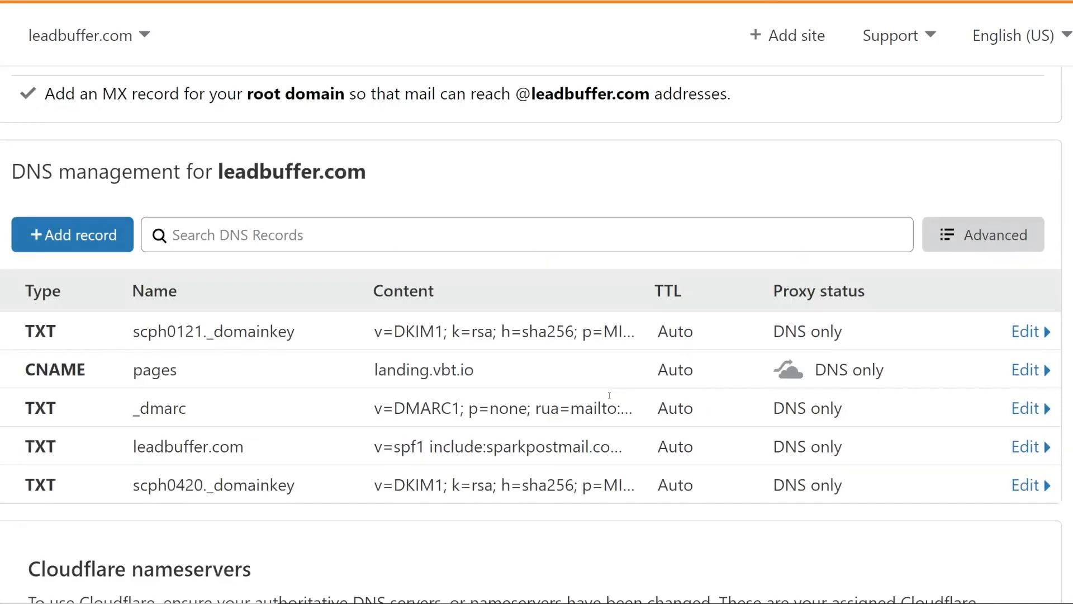
# Step: Add a new TXT record in Cloudflare named default._bimi
pyautogui.click(72, 235)
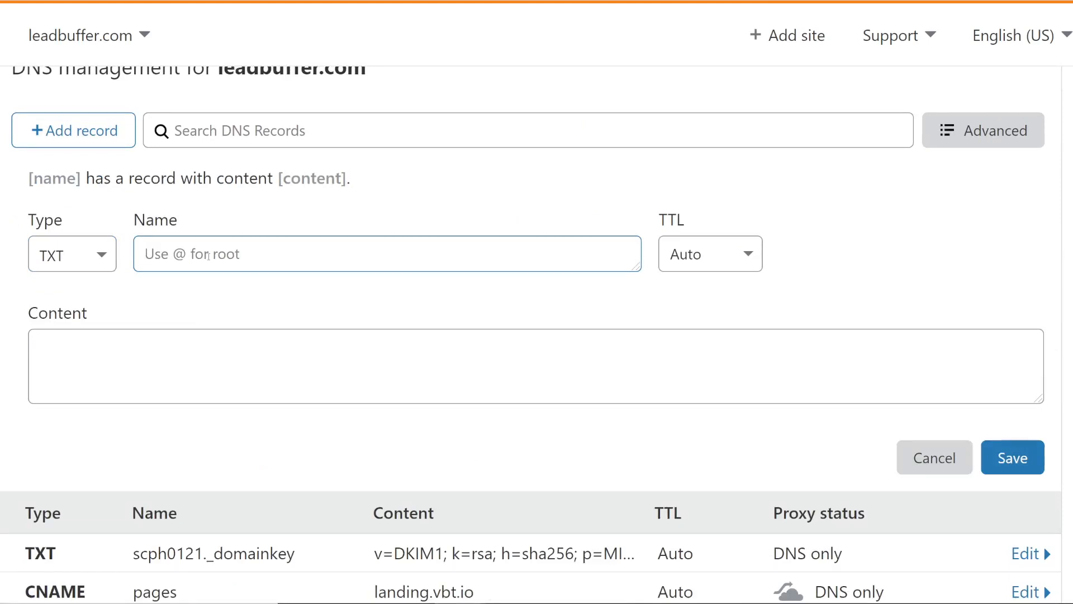
pyautogui.write('default._')
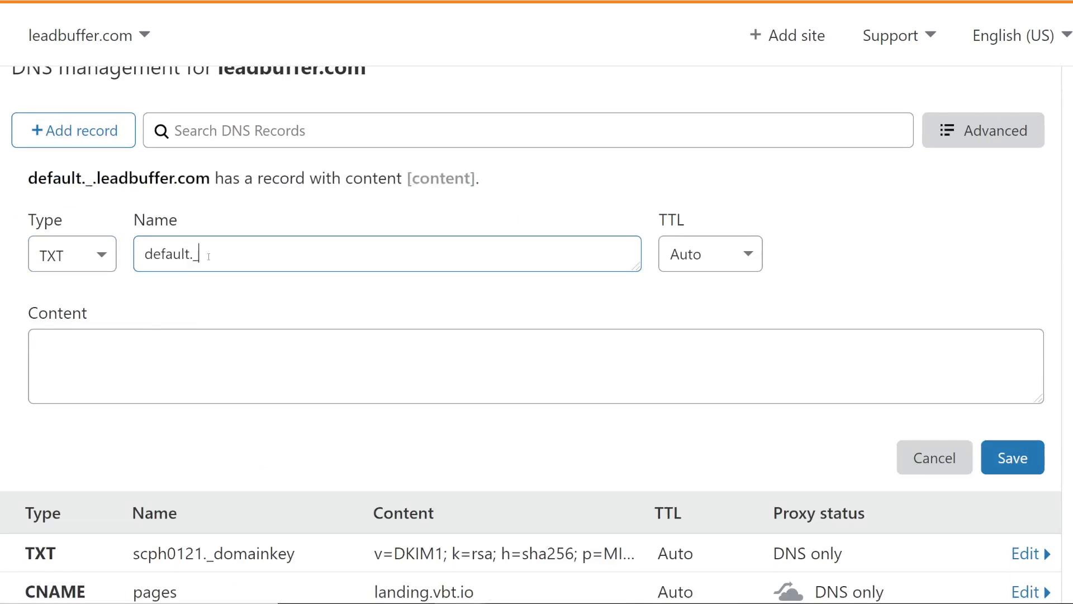
pyautogui.write('bimi')
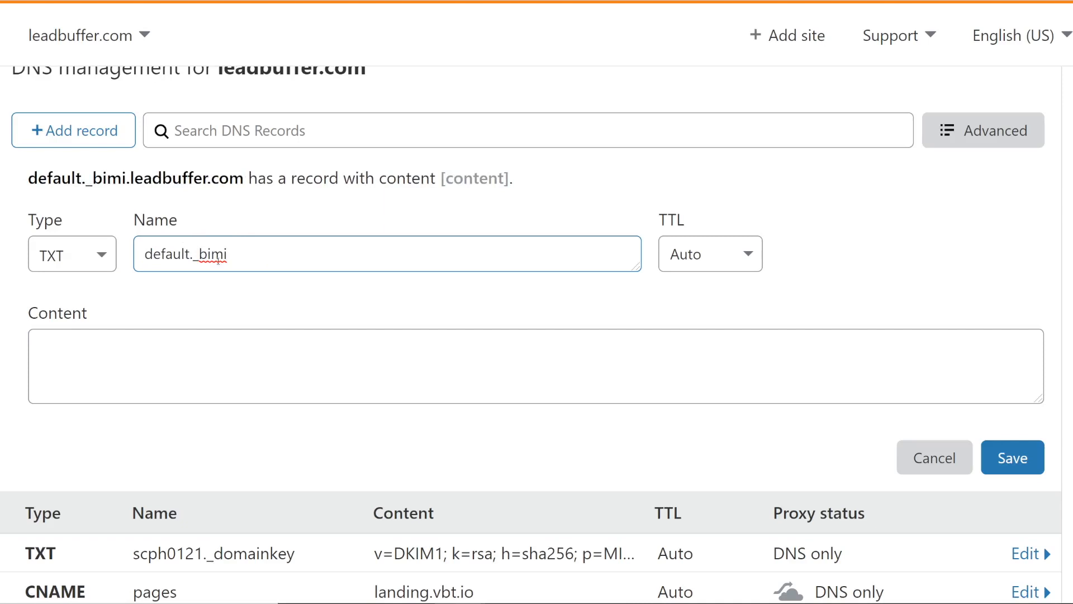
pyautogui.scroll(-3)
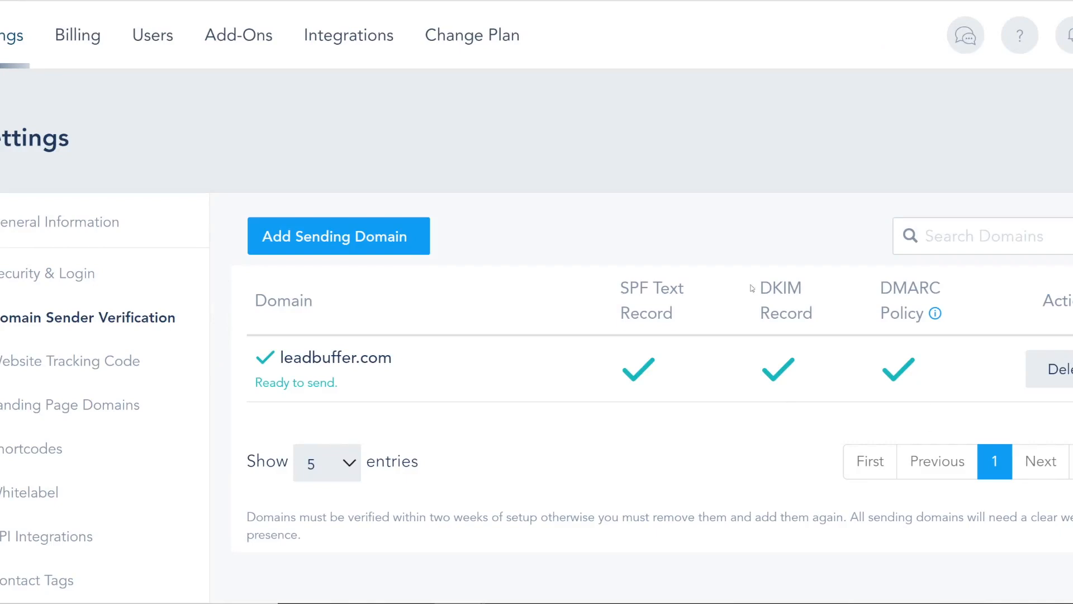
# Step: Highlight the DMARC Policy column beside the SPF and DKIM checkmarks for leadbuffer.com
pyautogui.doubleClick(651, 288)
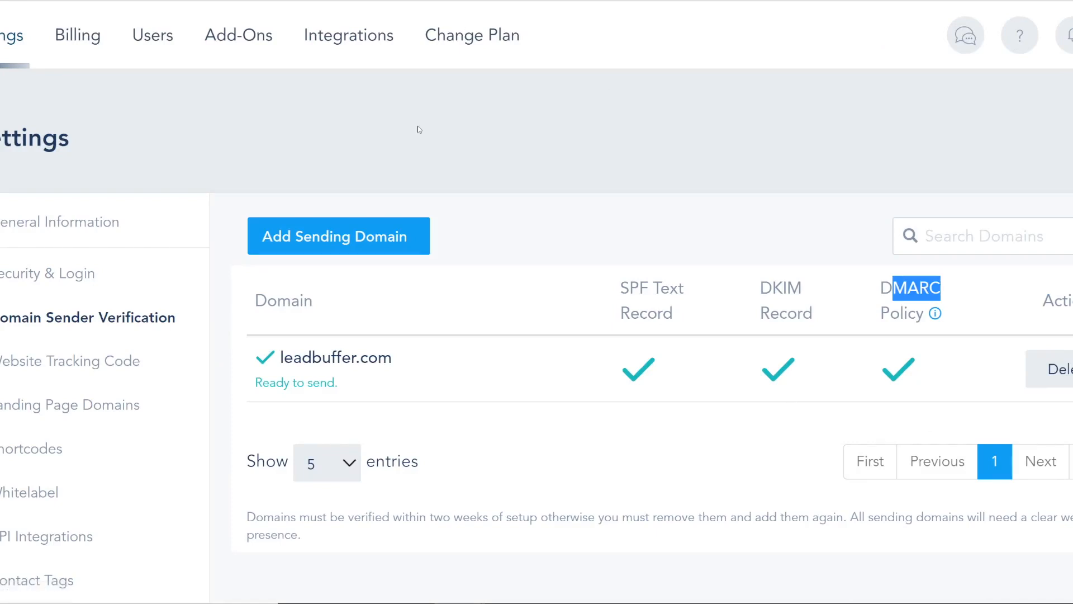
pyautogui.moveTo(567, 251)
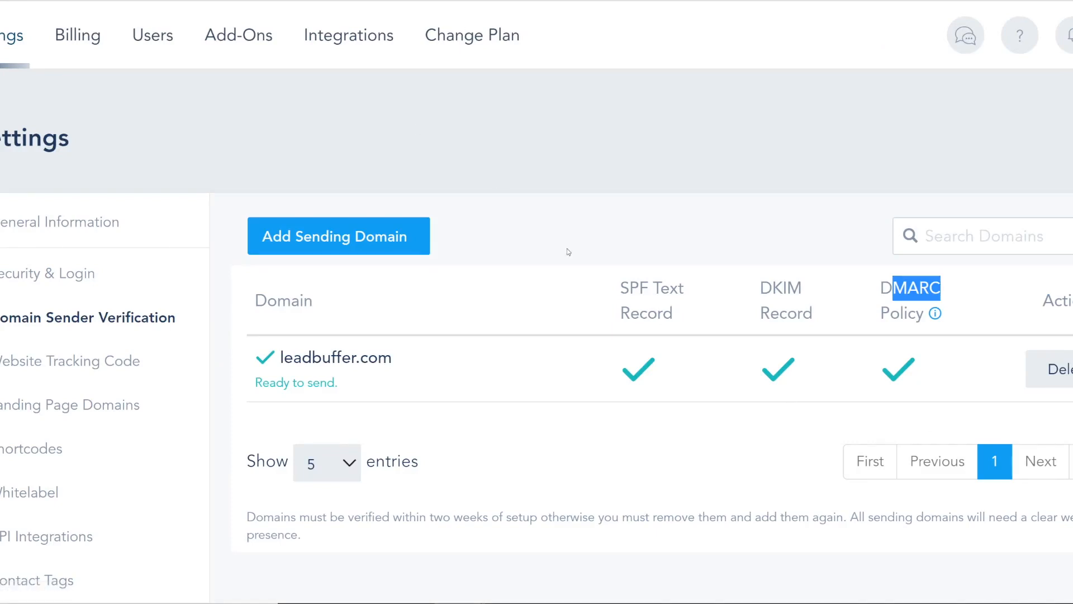
pyautogui.moveTo(564, 262)
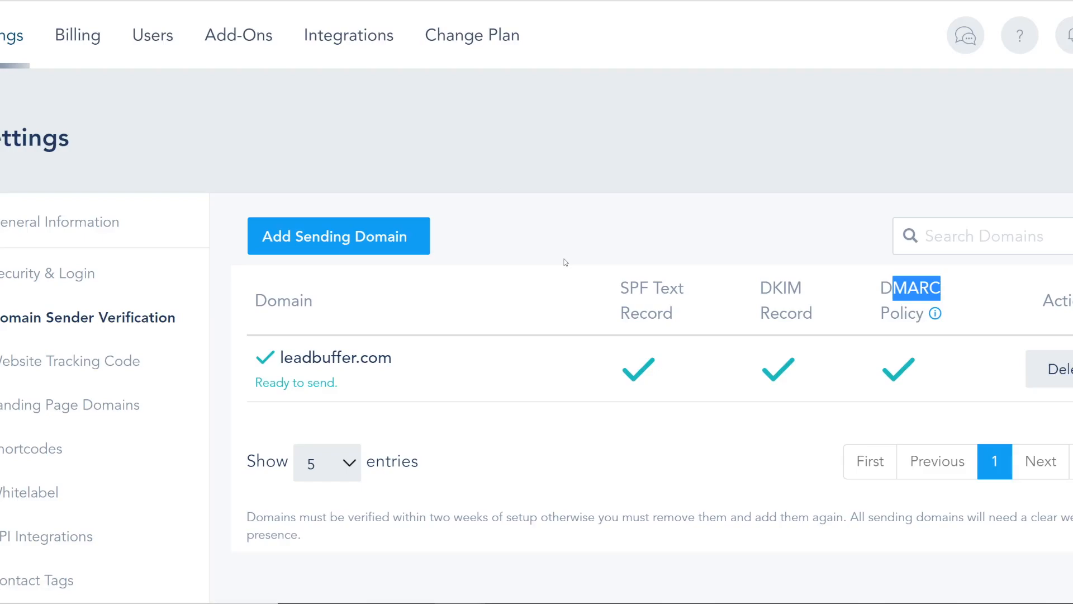